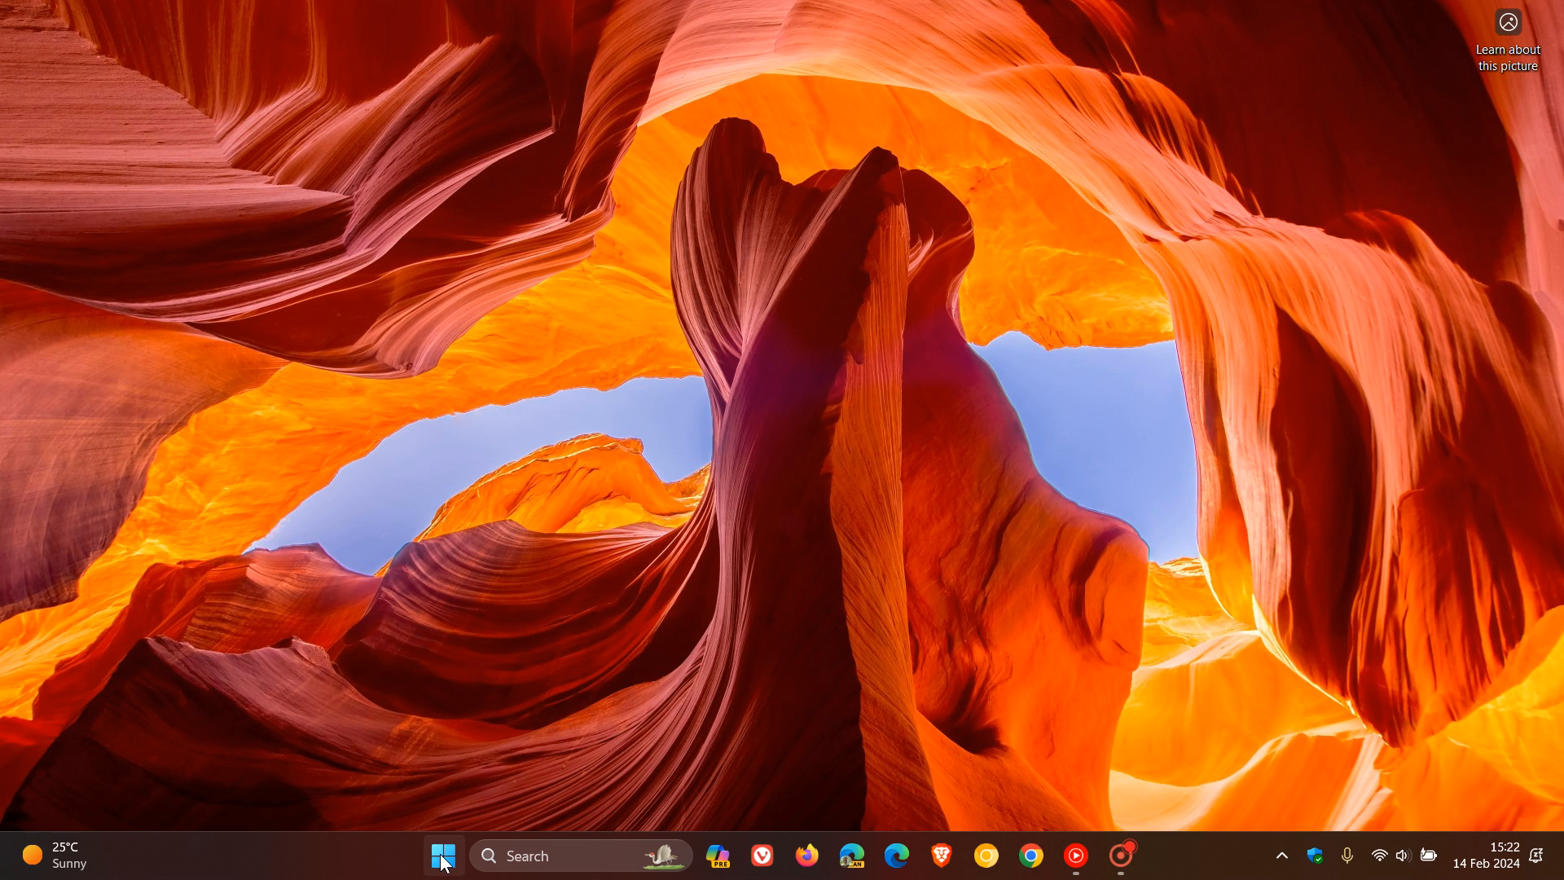
Launch Settings from Start and reach Windows Update's installed update history.
{"action": "left_click", "coordinate": [442, 856]}
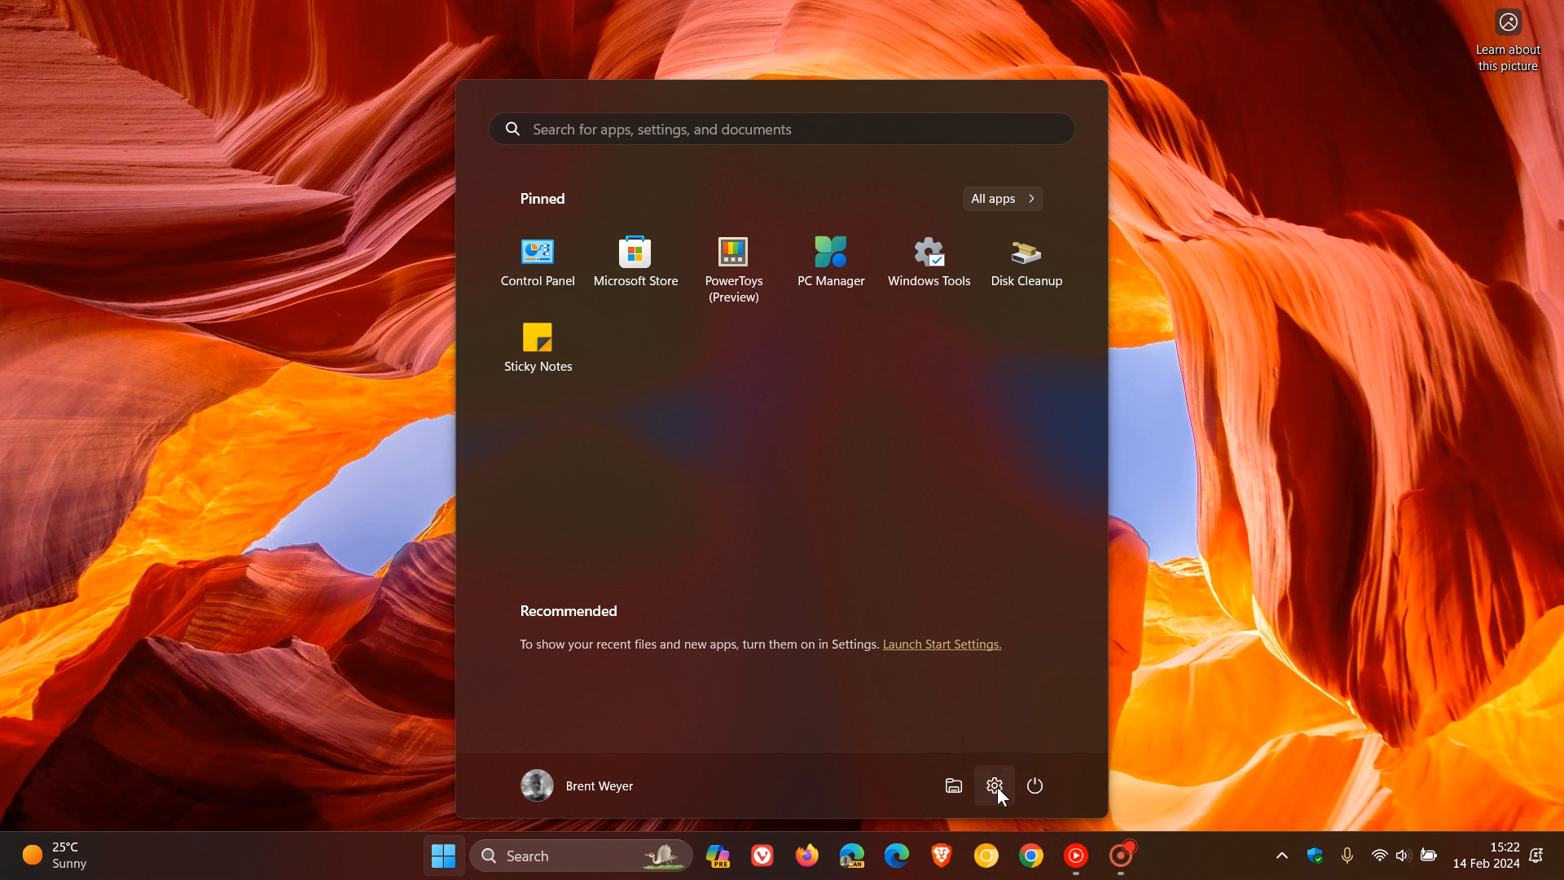
{"action": "left_click", "coordinate": [994, 787]}
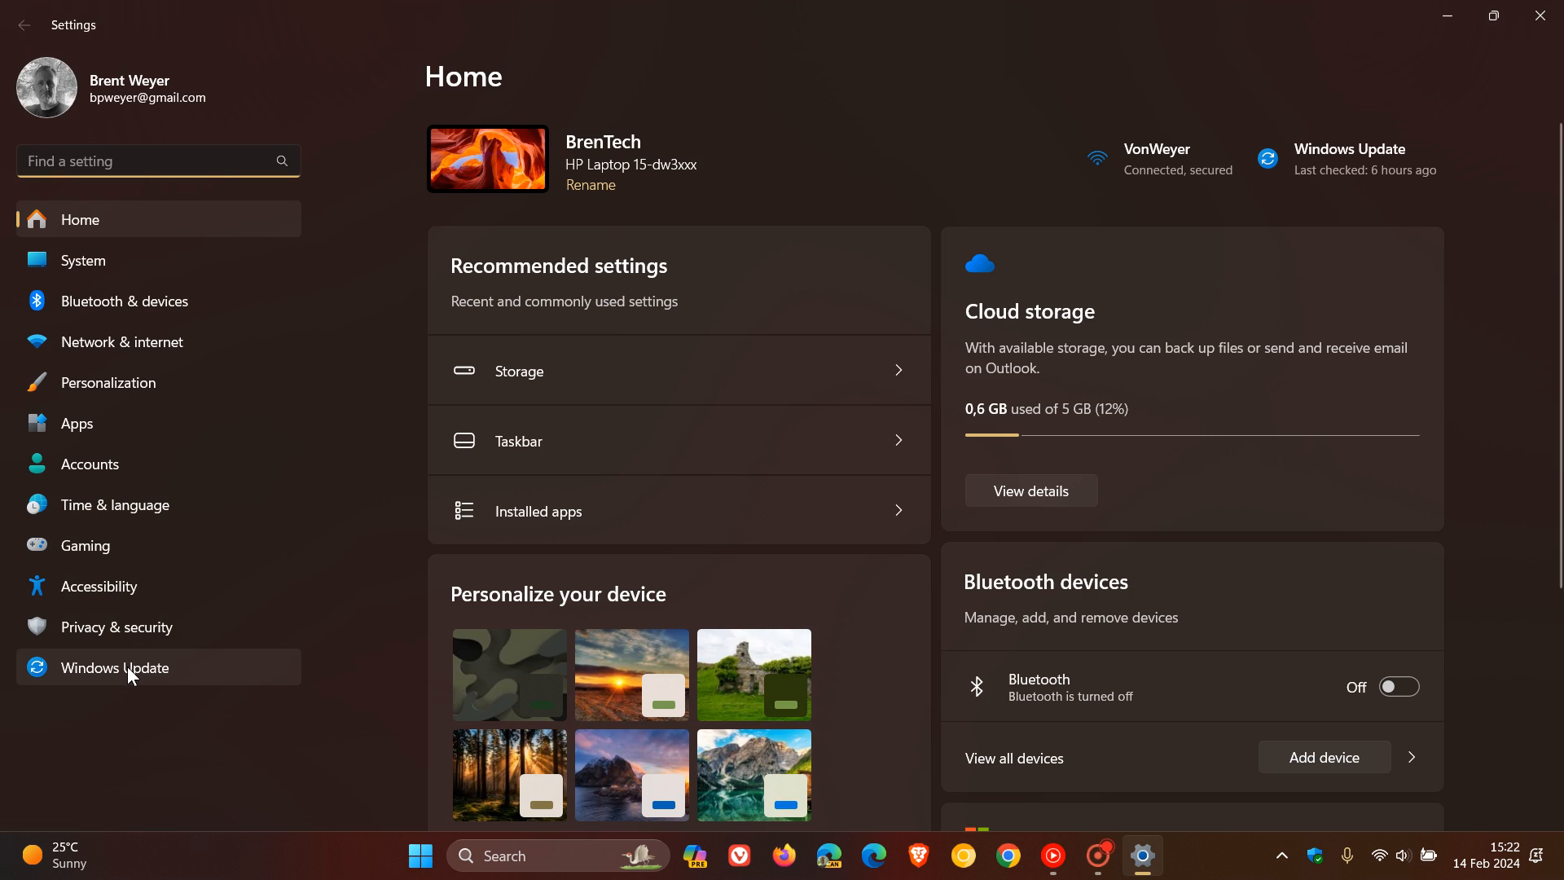
{"action": "left_click", "coordinate": [116, 667]}
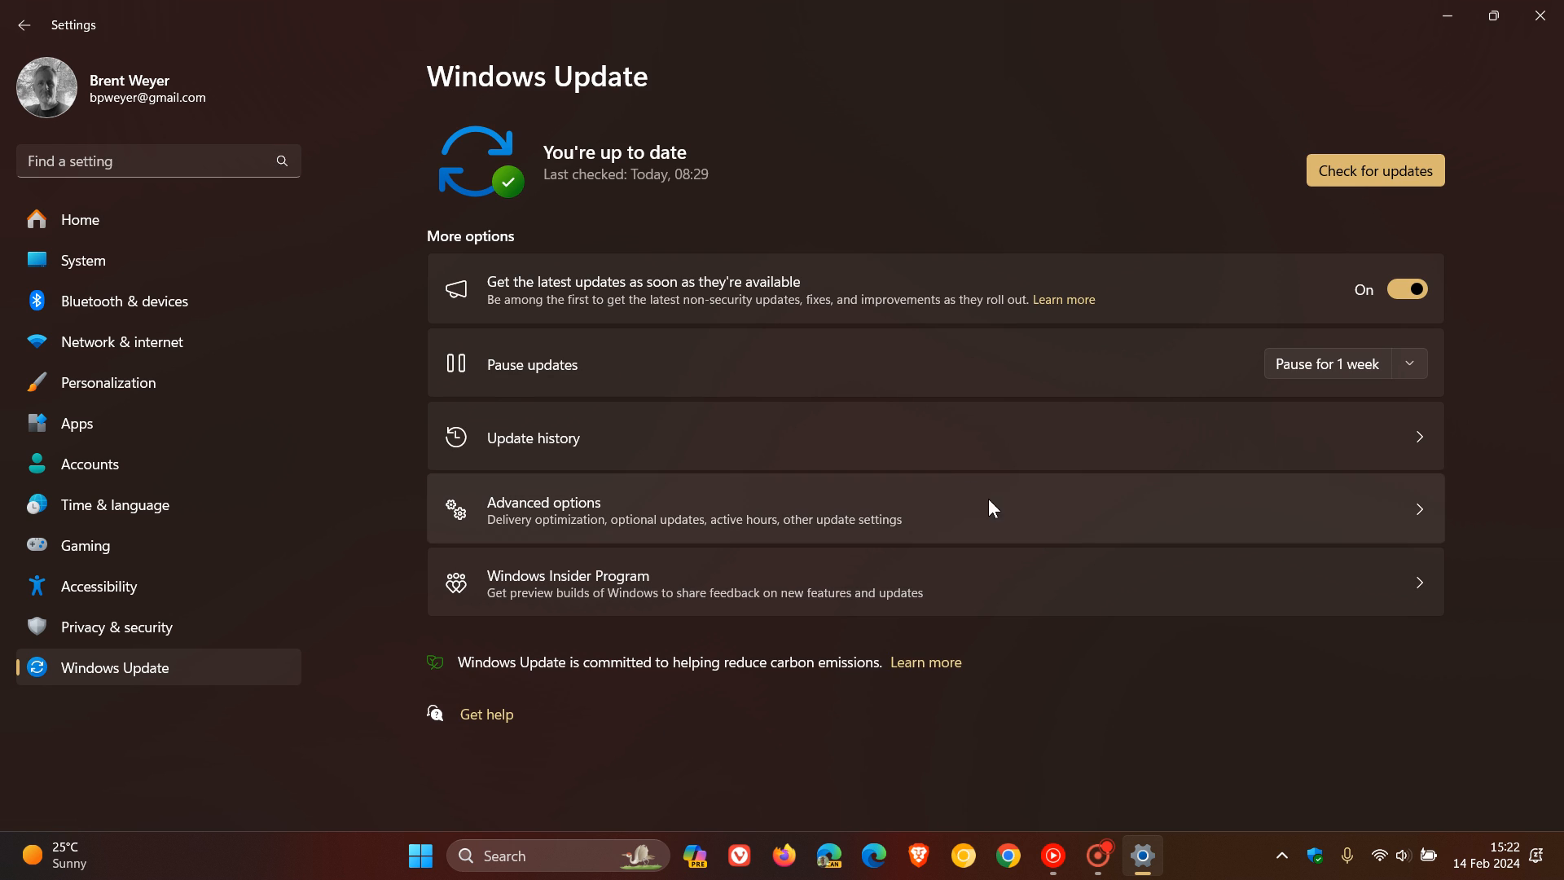
{"action": "left_click", "coordinate": [533, 436]}
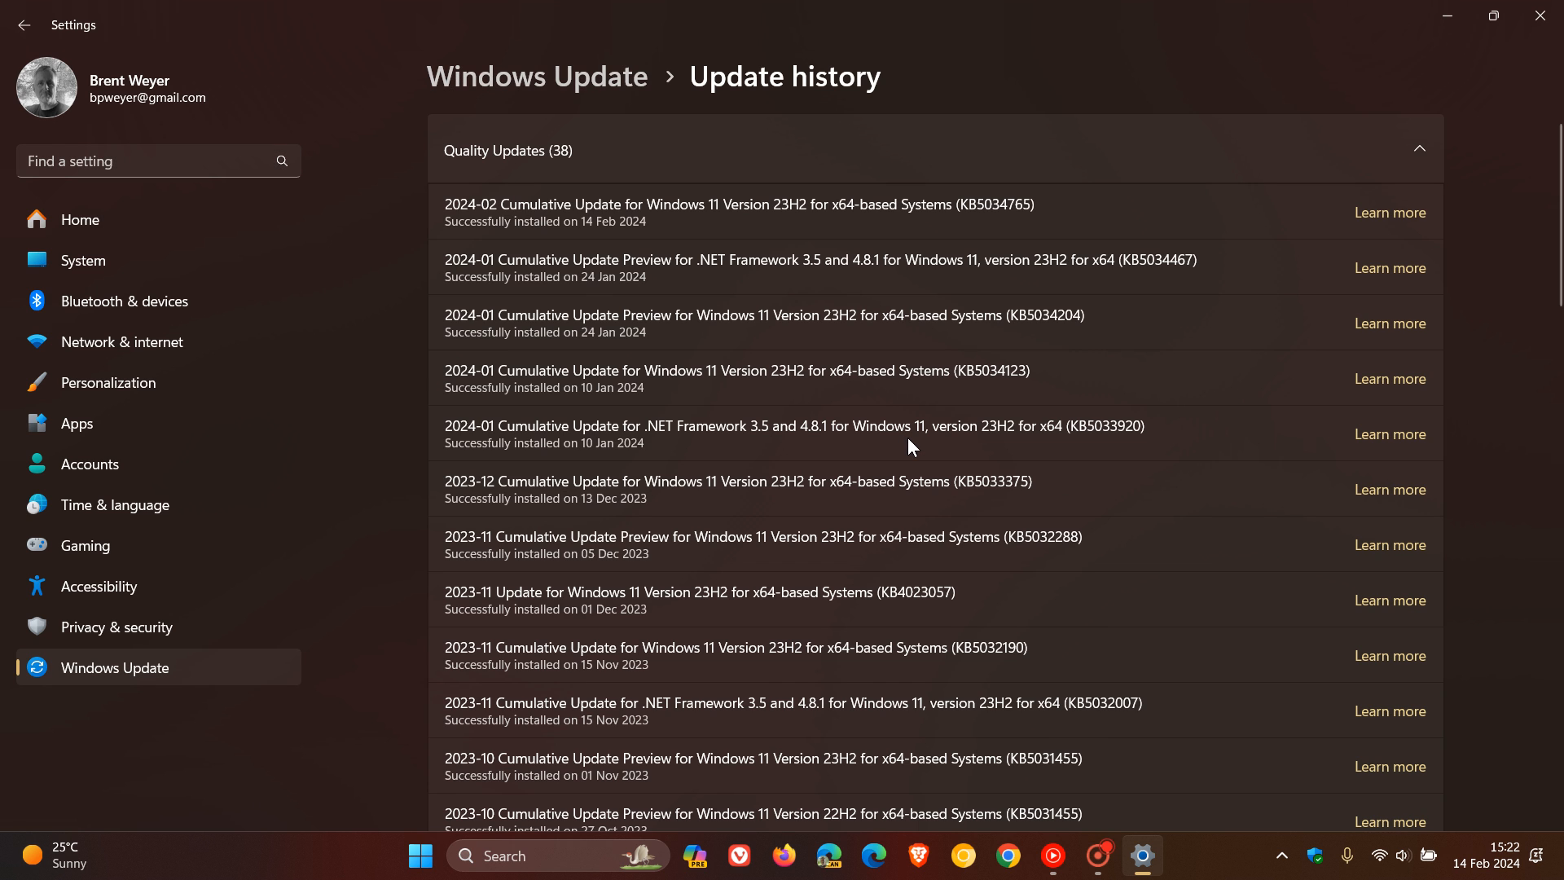
{"action": "mouse_move", "coordinate": [901, 231]}
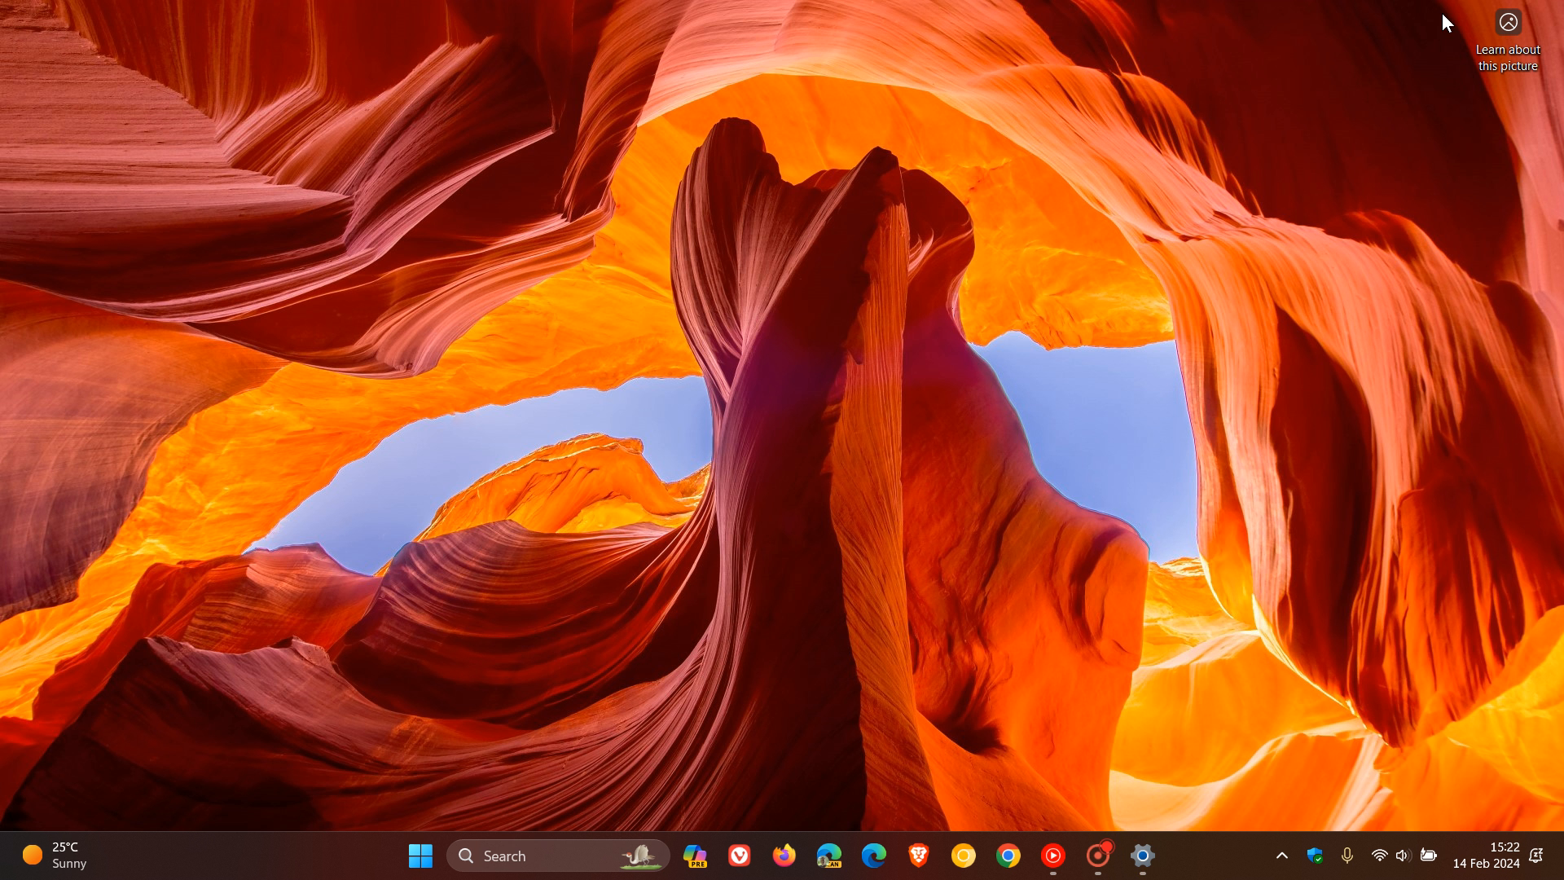
{"action": "mouse_move", "coordinate": [1119, 270]}
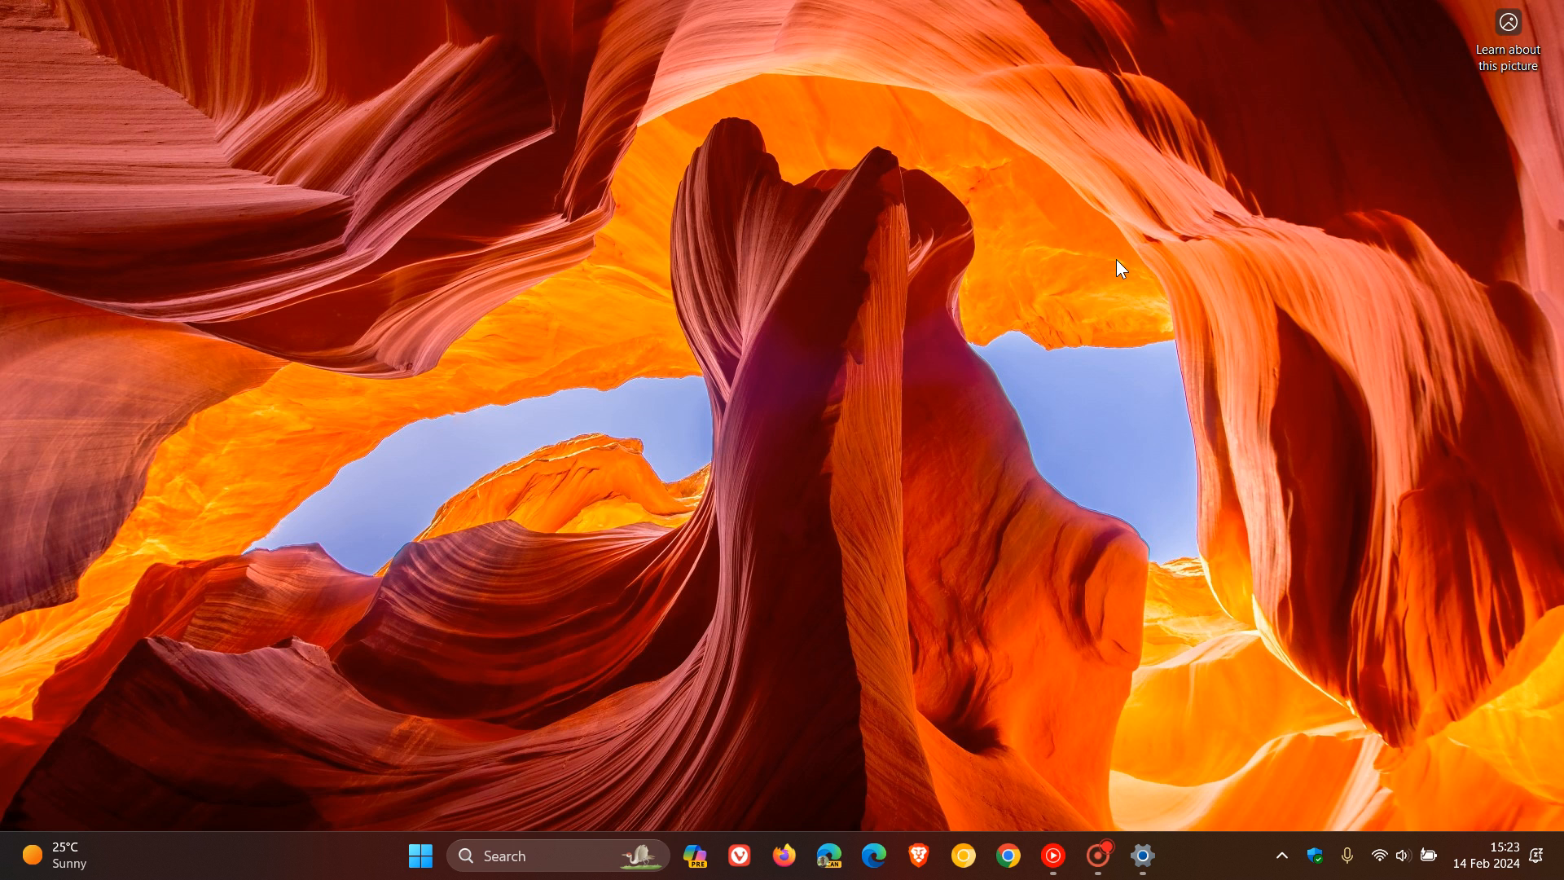
{"action": "mouse_move", "coordinate": [1167, 713]}
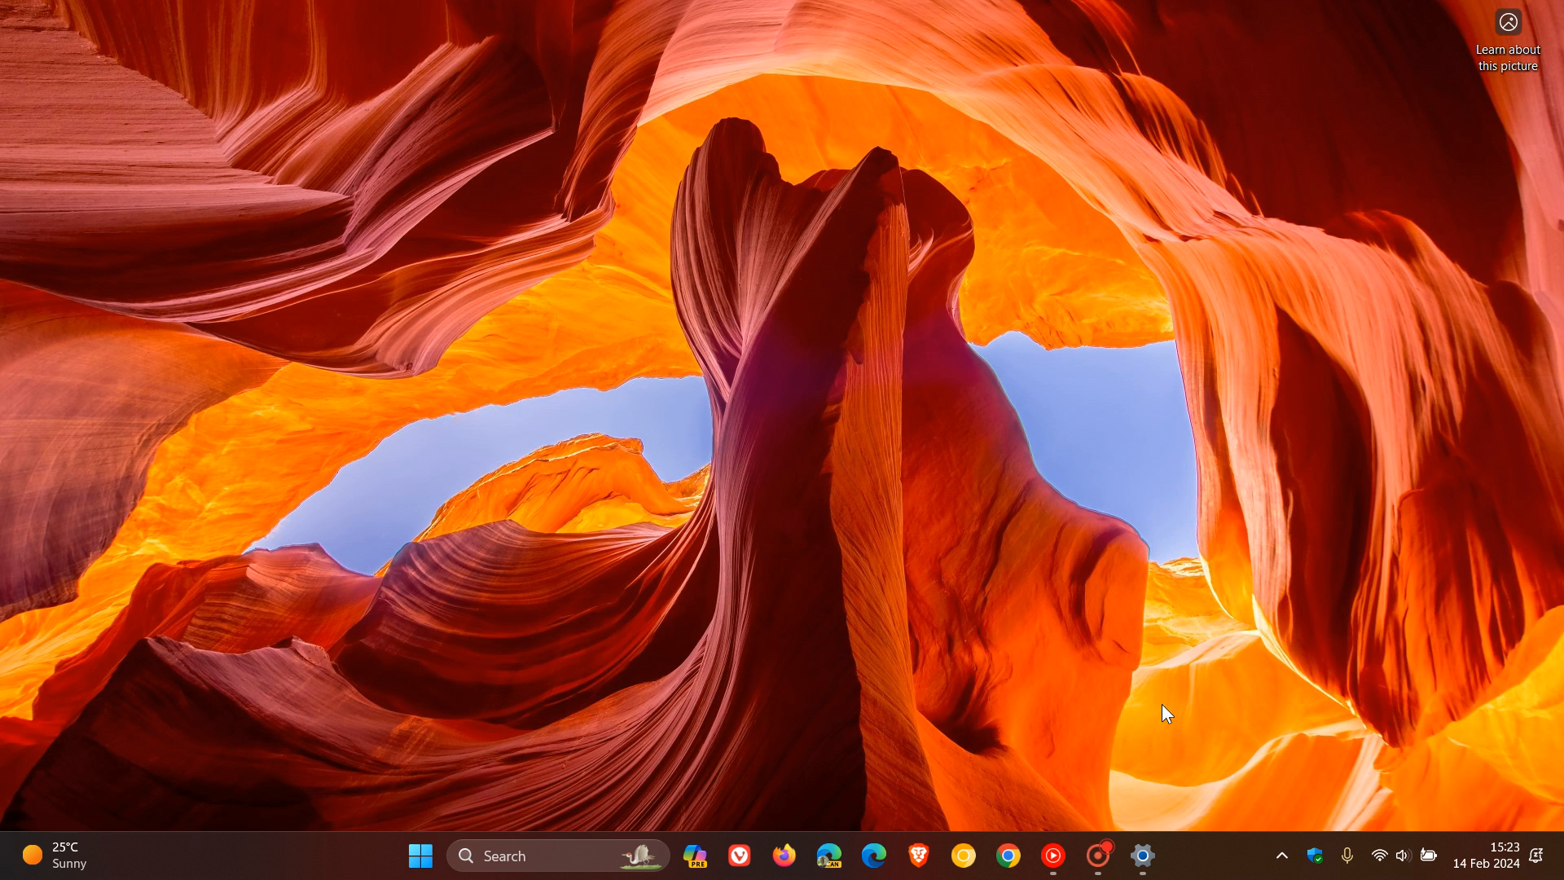
Restore the Settings window from the taskbar, still on Update history.
{"action": "left_click", "coordinate": [1141, 856]}
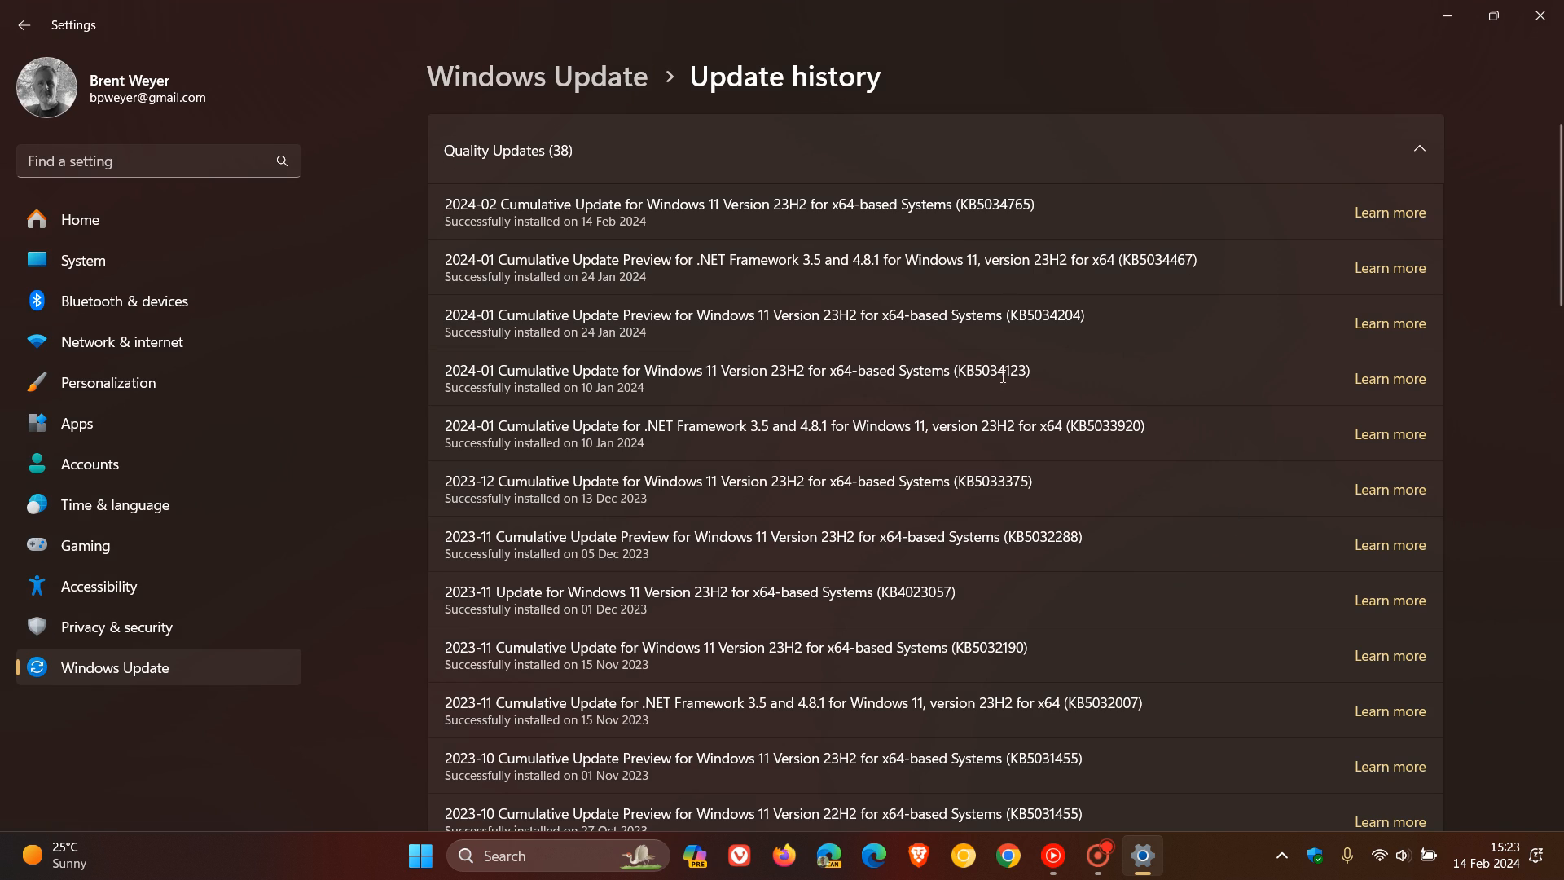
{"action": "mouse_move", "coordinate": [1190, 203]}
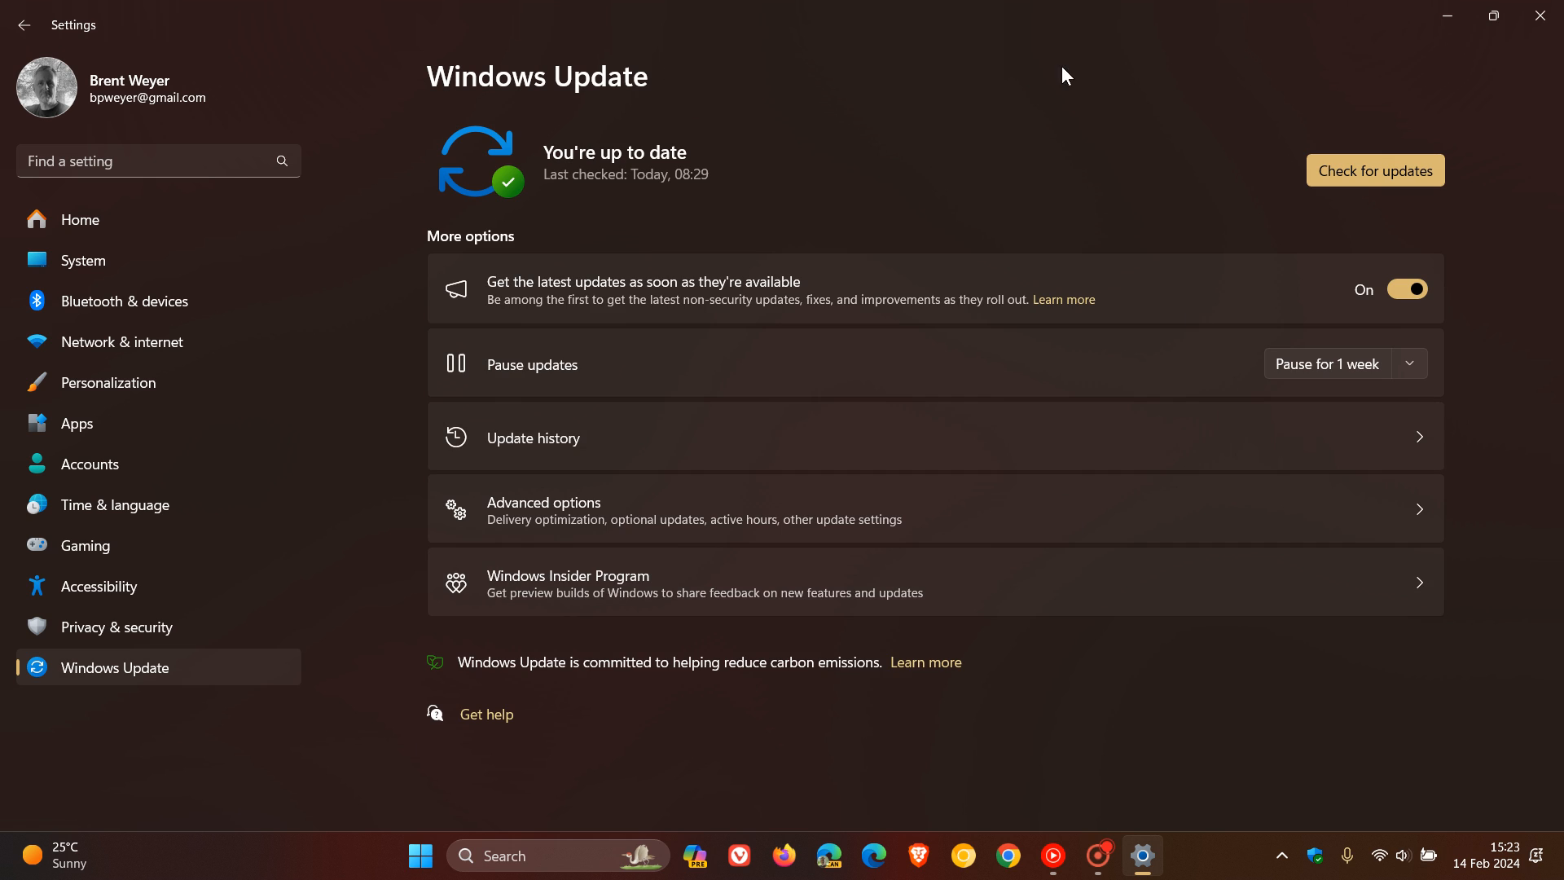
{"action": "mouse_move", "coordinate": [1159, 127]}
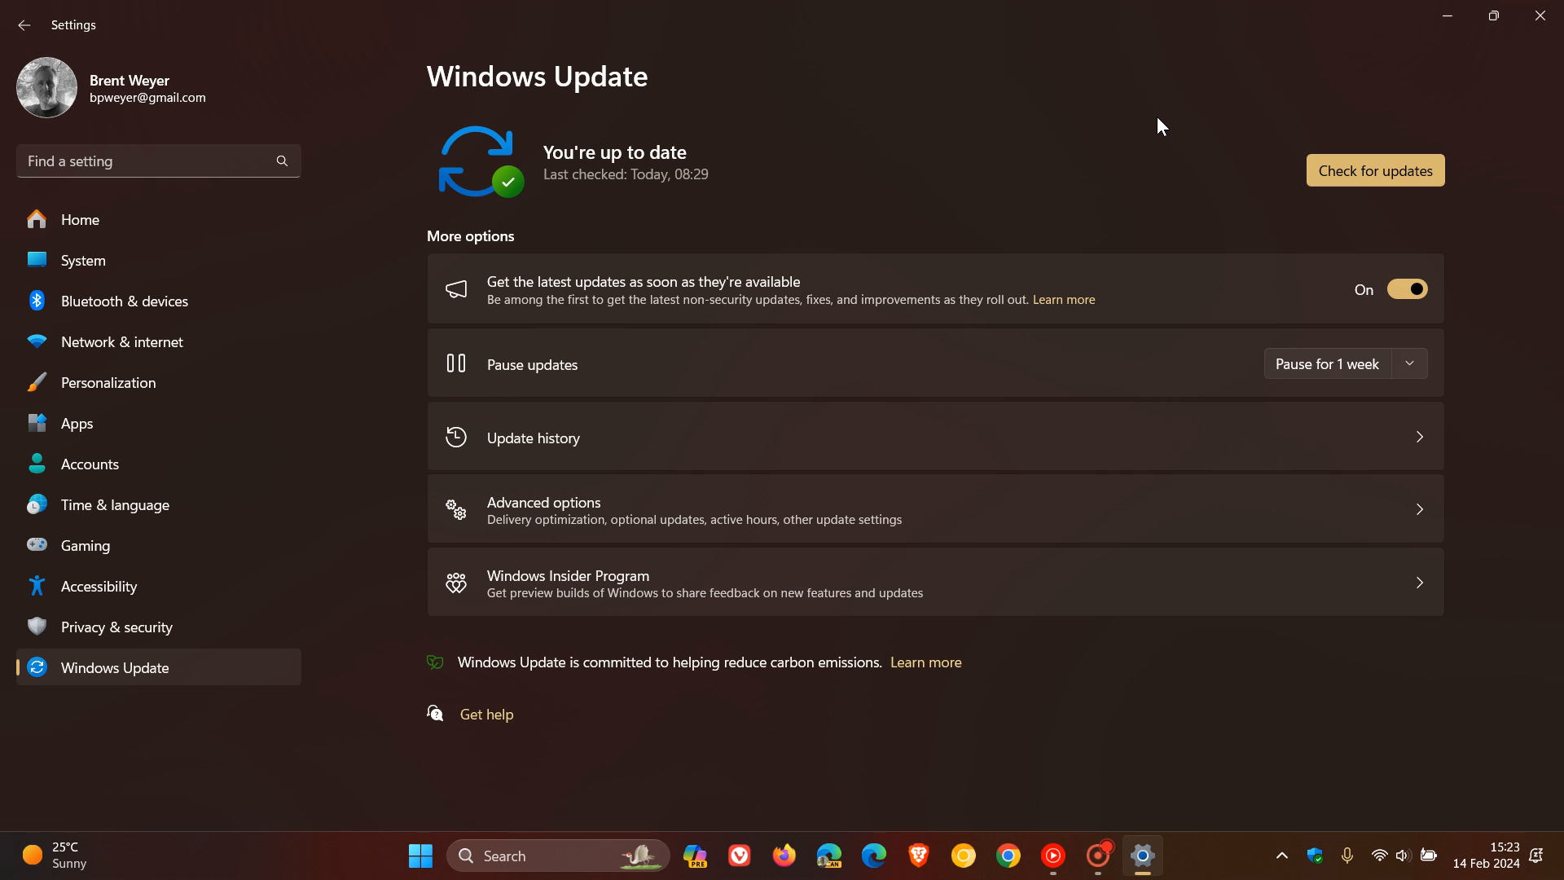
{"action": "mouse_move", "coordinate": [590, 182]}
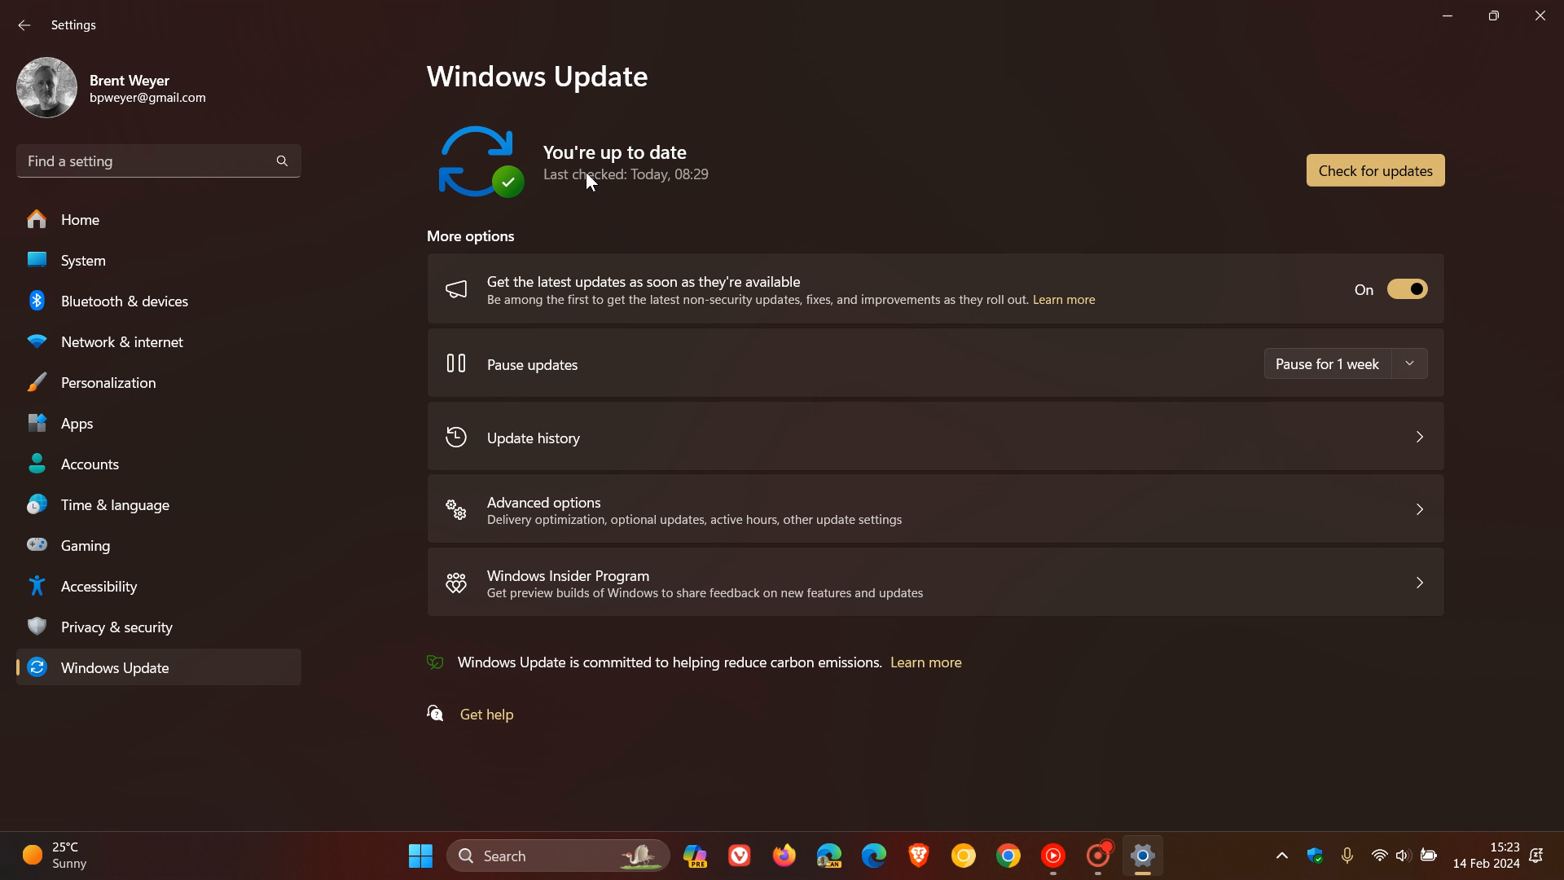
{"action": "mouse_move", "coordinate": [748, 272]}
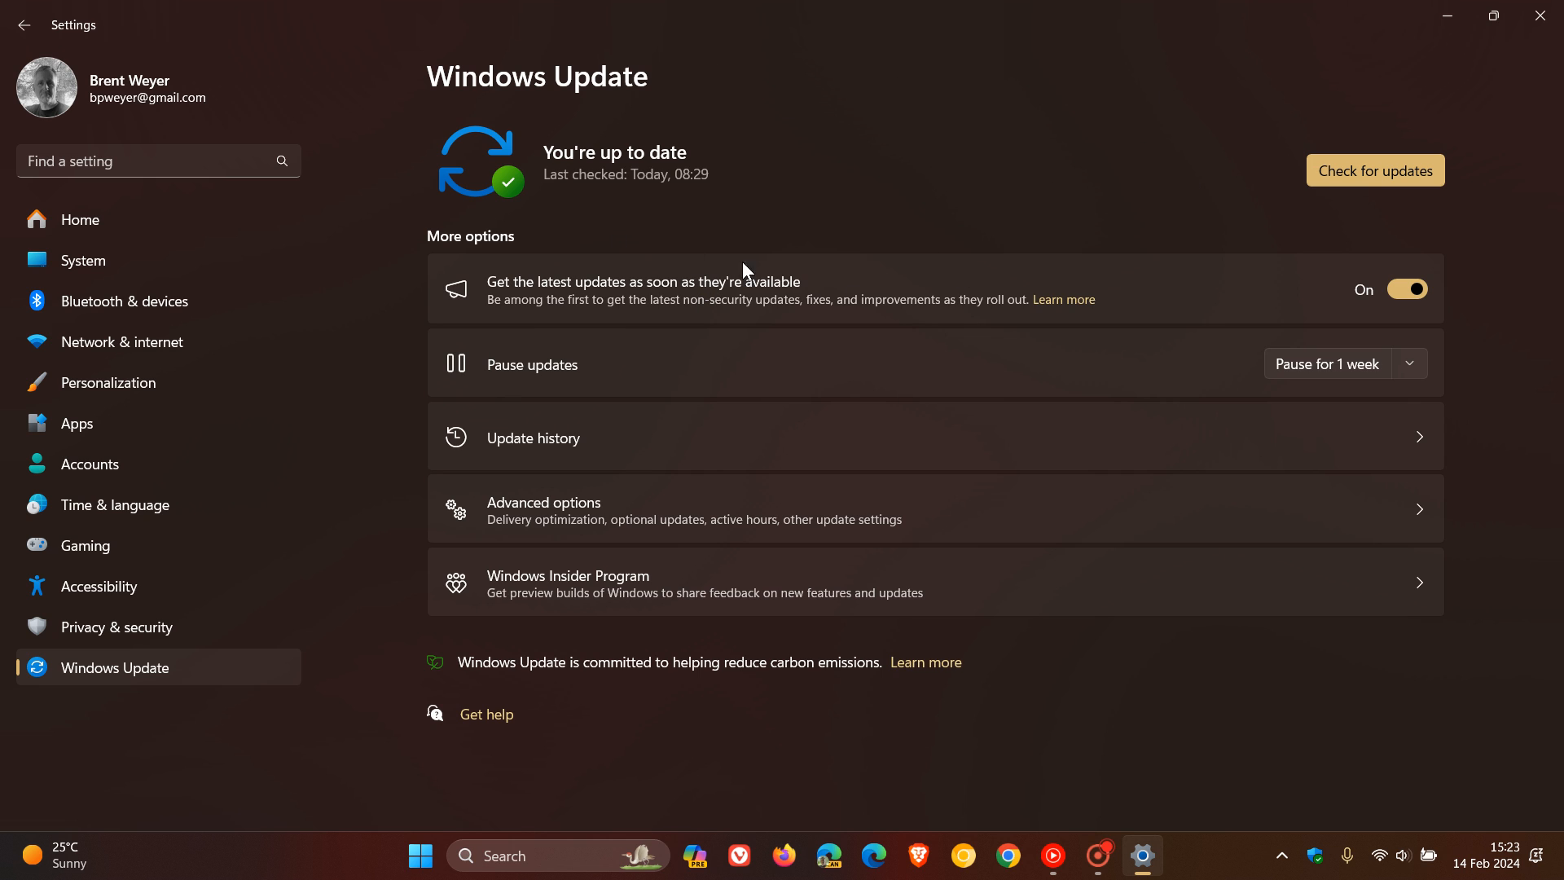
{"action": "mouse_move", "coordinate": [1031, 191]}
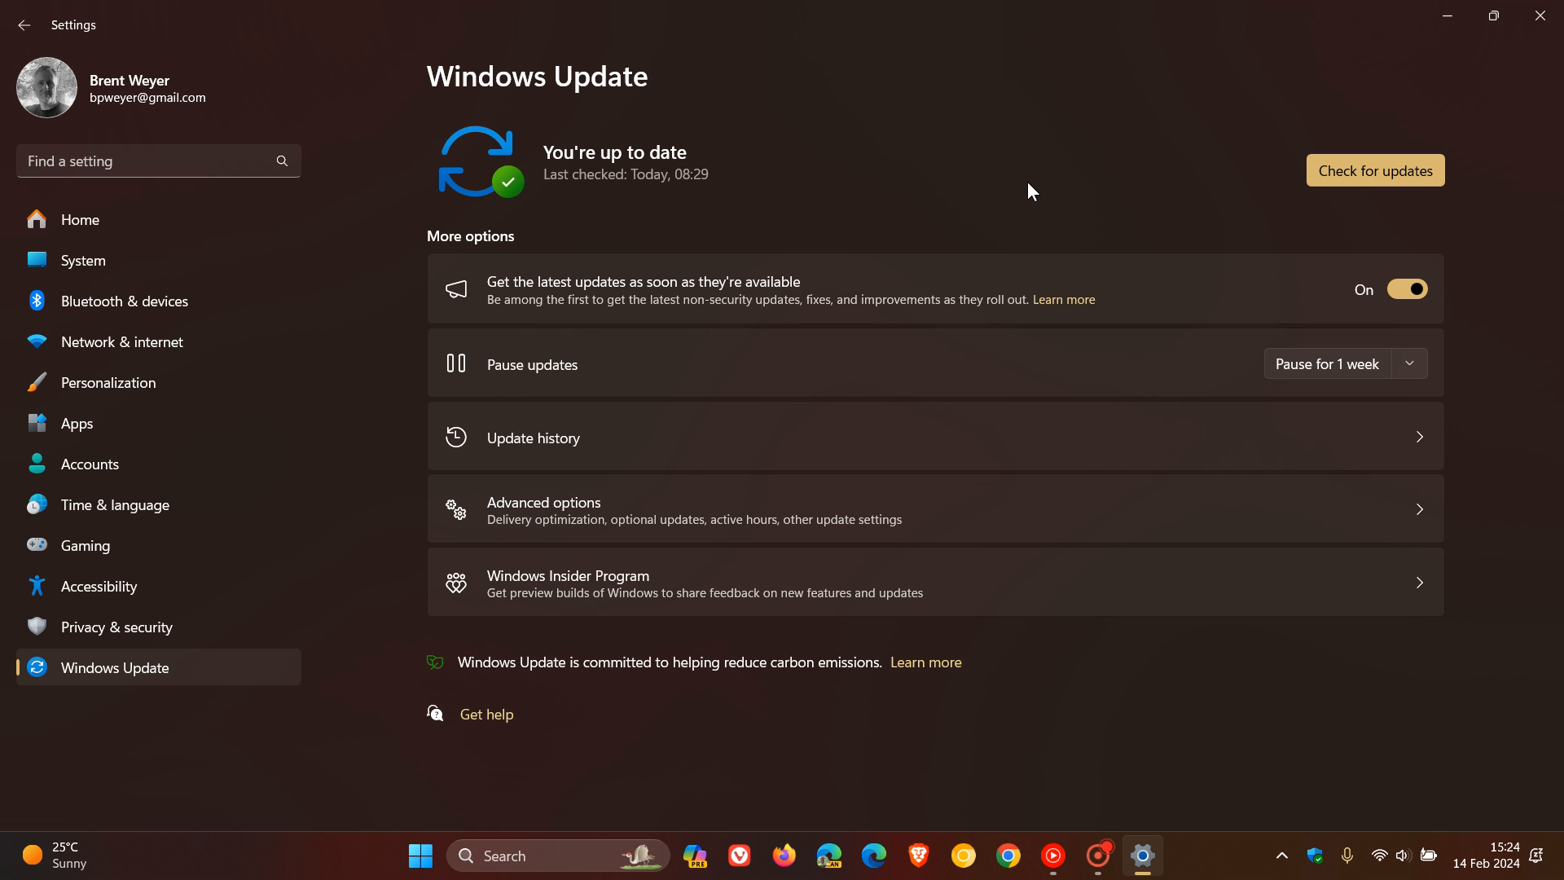
{"action": "mouse_move", "coordinate": [1123, 146]}
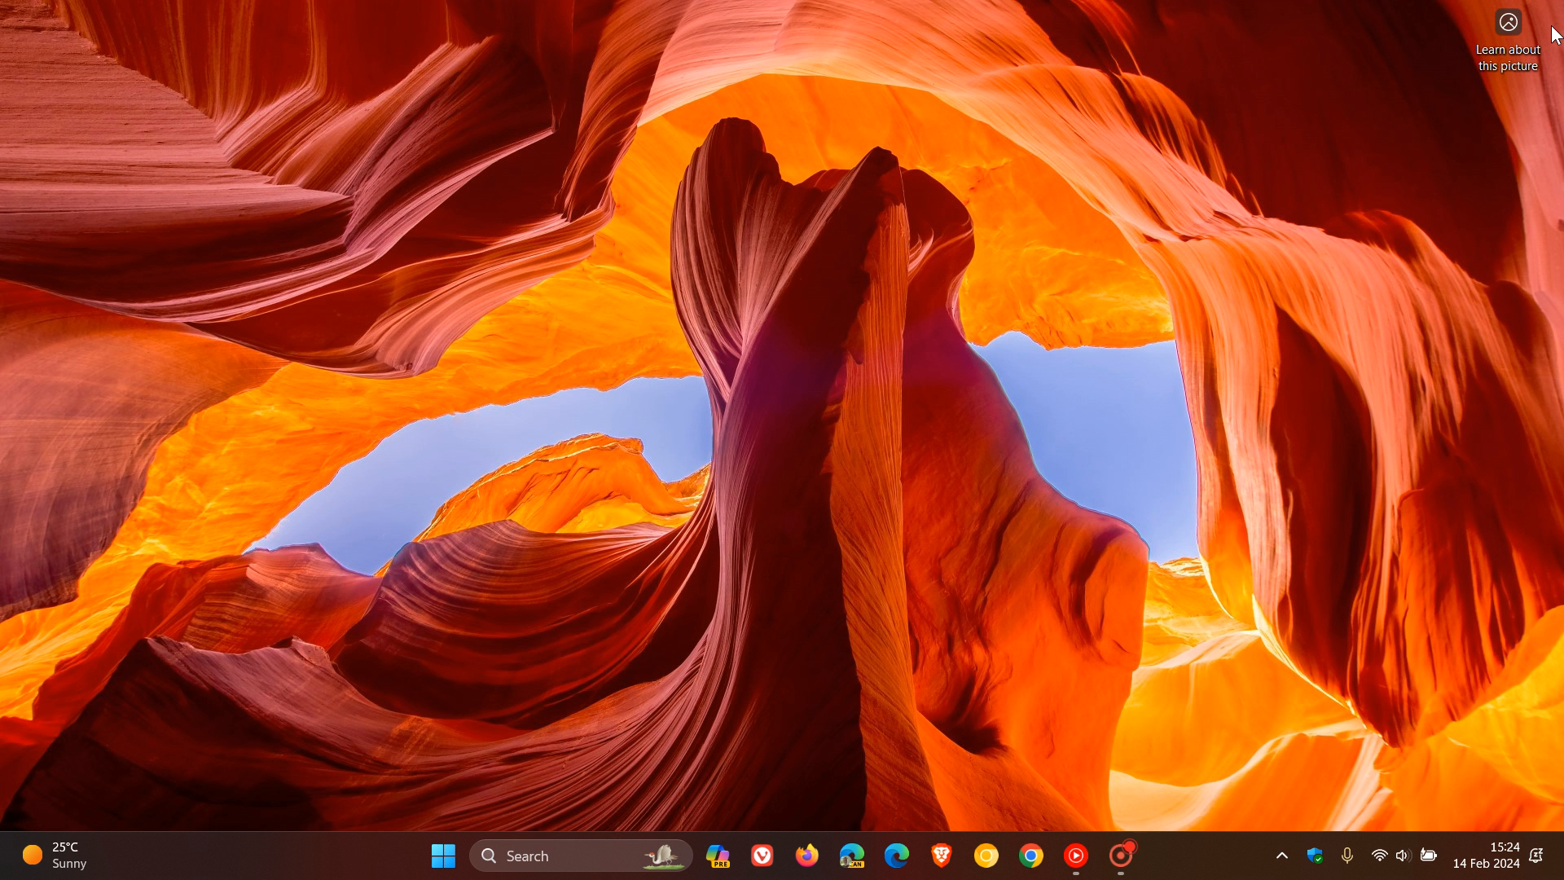
{"action": "mouse_move", "coordinate": [1180, 255]}
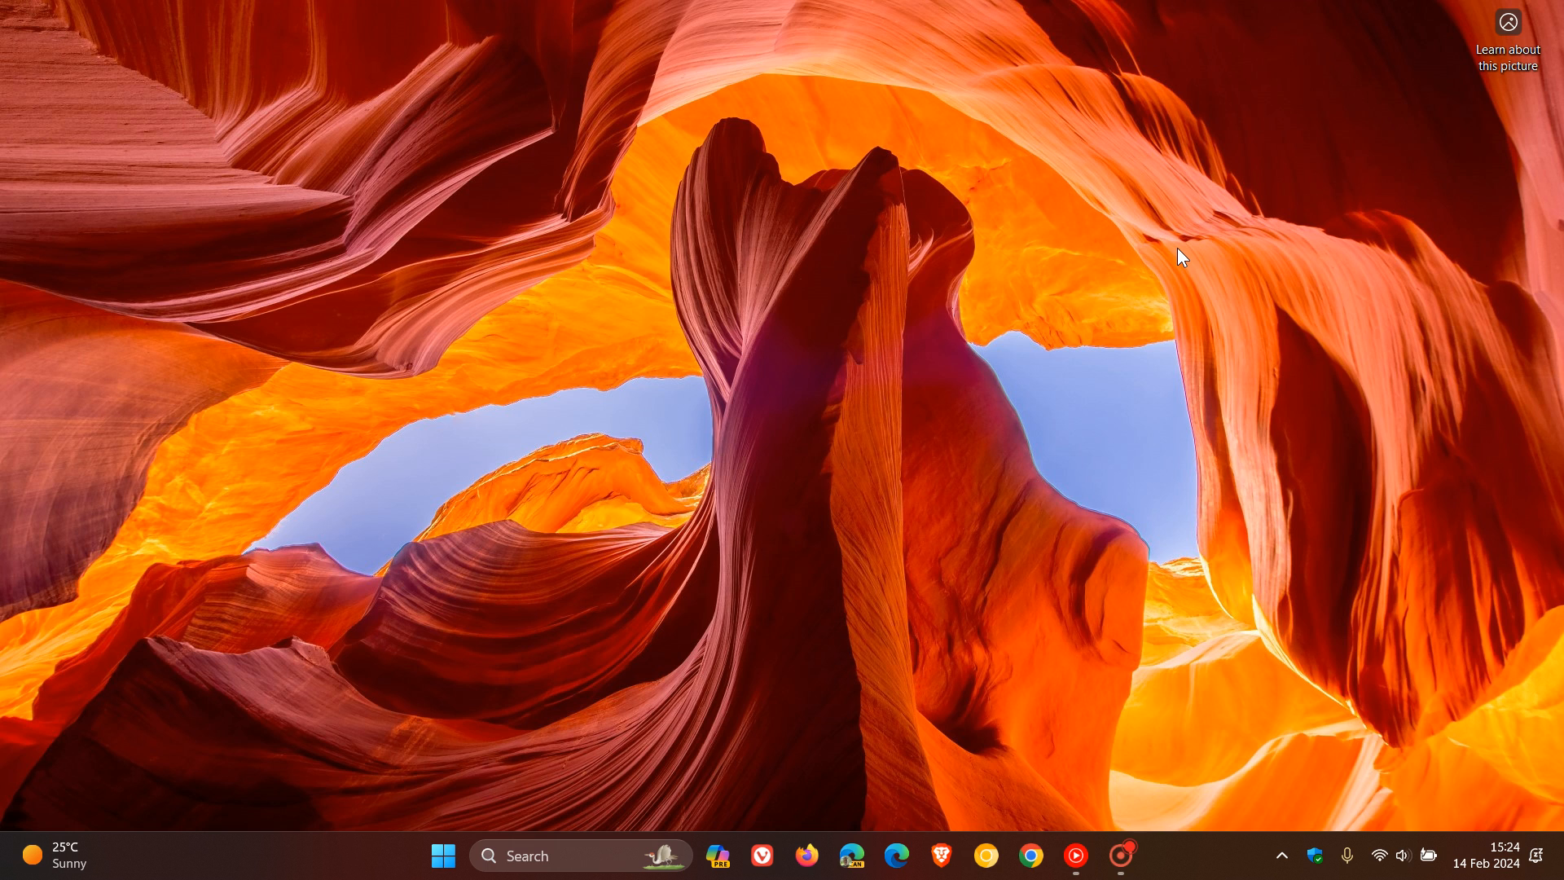
{"action": "mouse_move", "coordinate": [250, 776]}
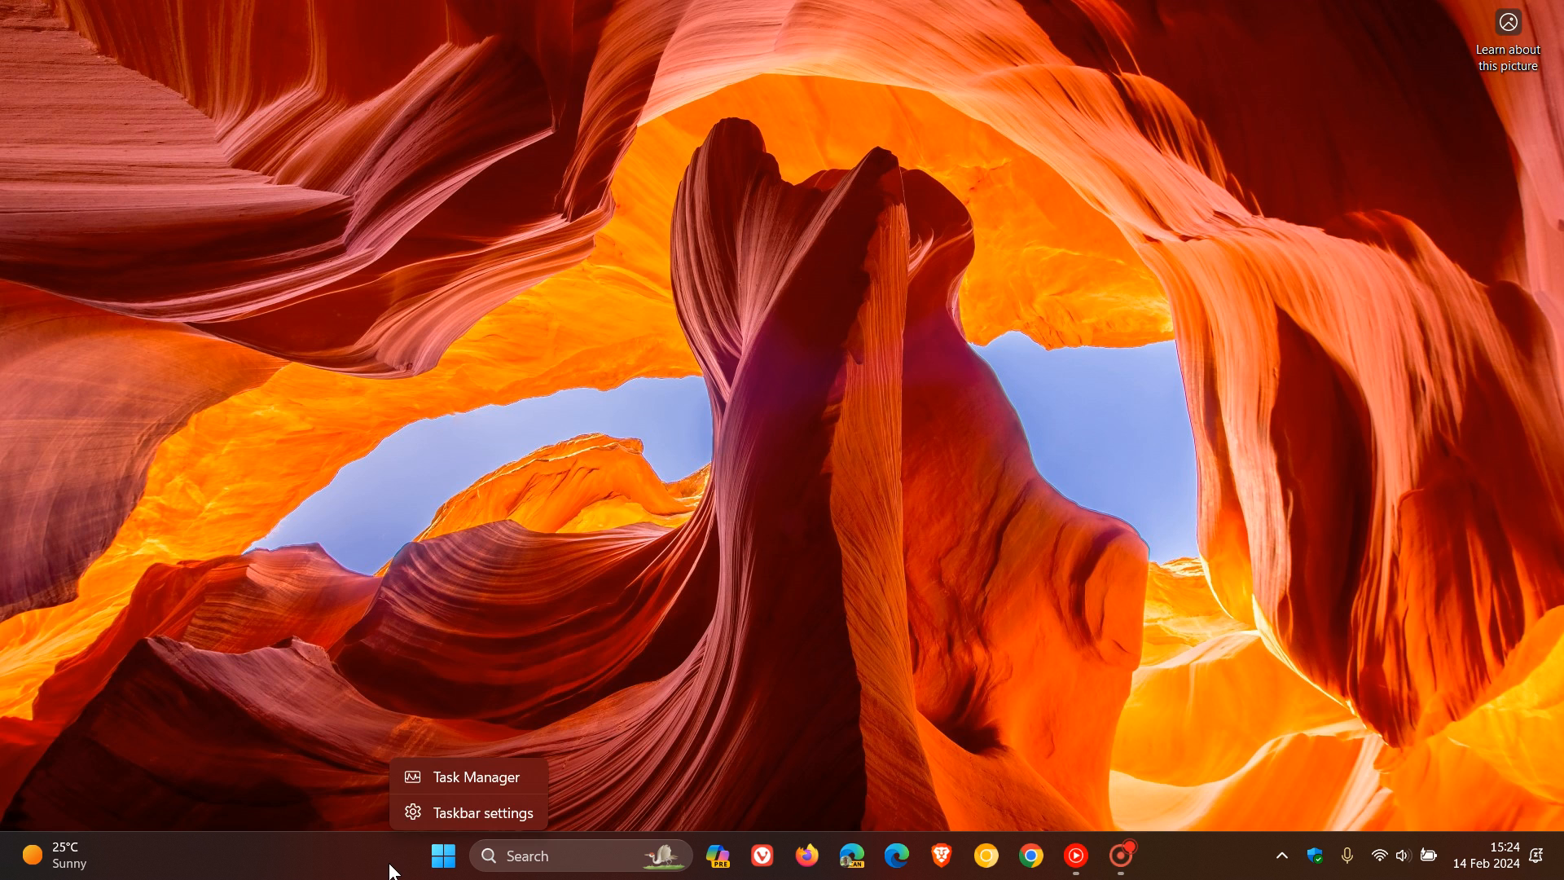
Launch Task Manager, scroll the background processes to MoUSO Core Worker Process, then close it.
{"action": "left_click", "coordinate": [474, 776]}
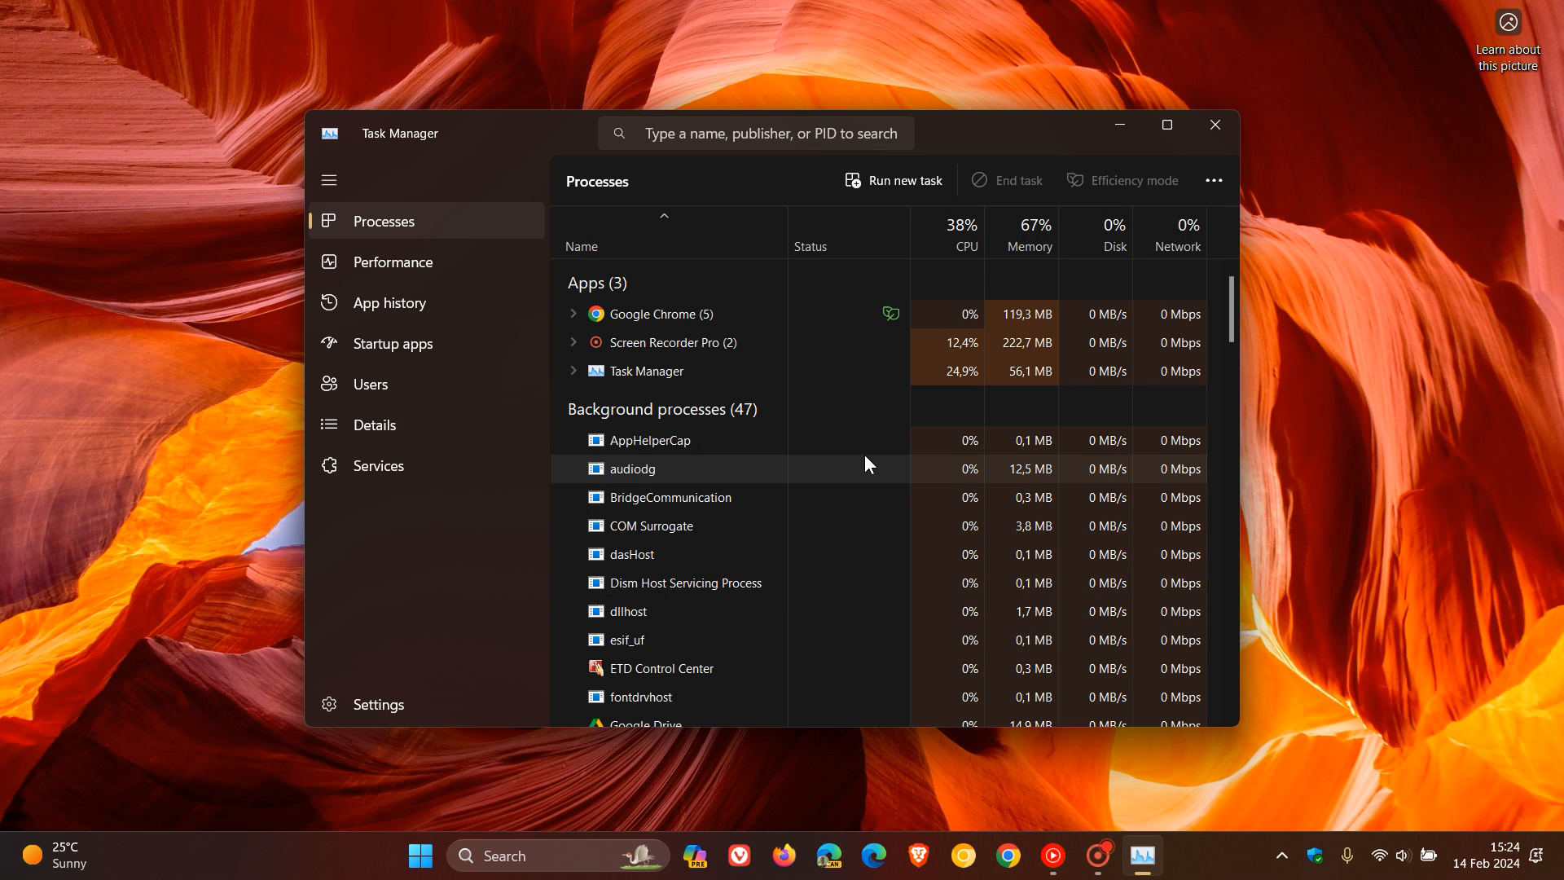
{"action": "scroll", "scroll_direction": "down", "scroll_amount": 3}
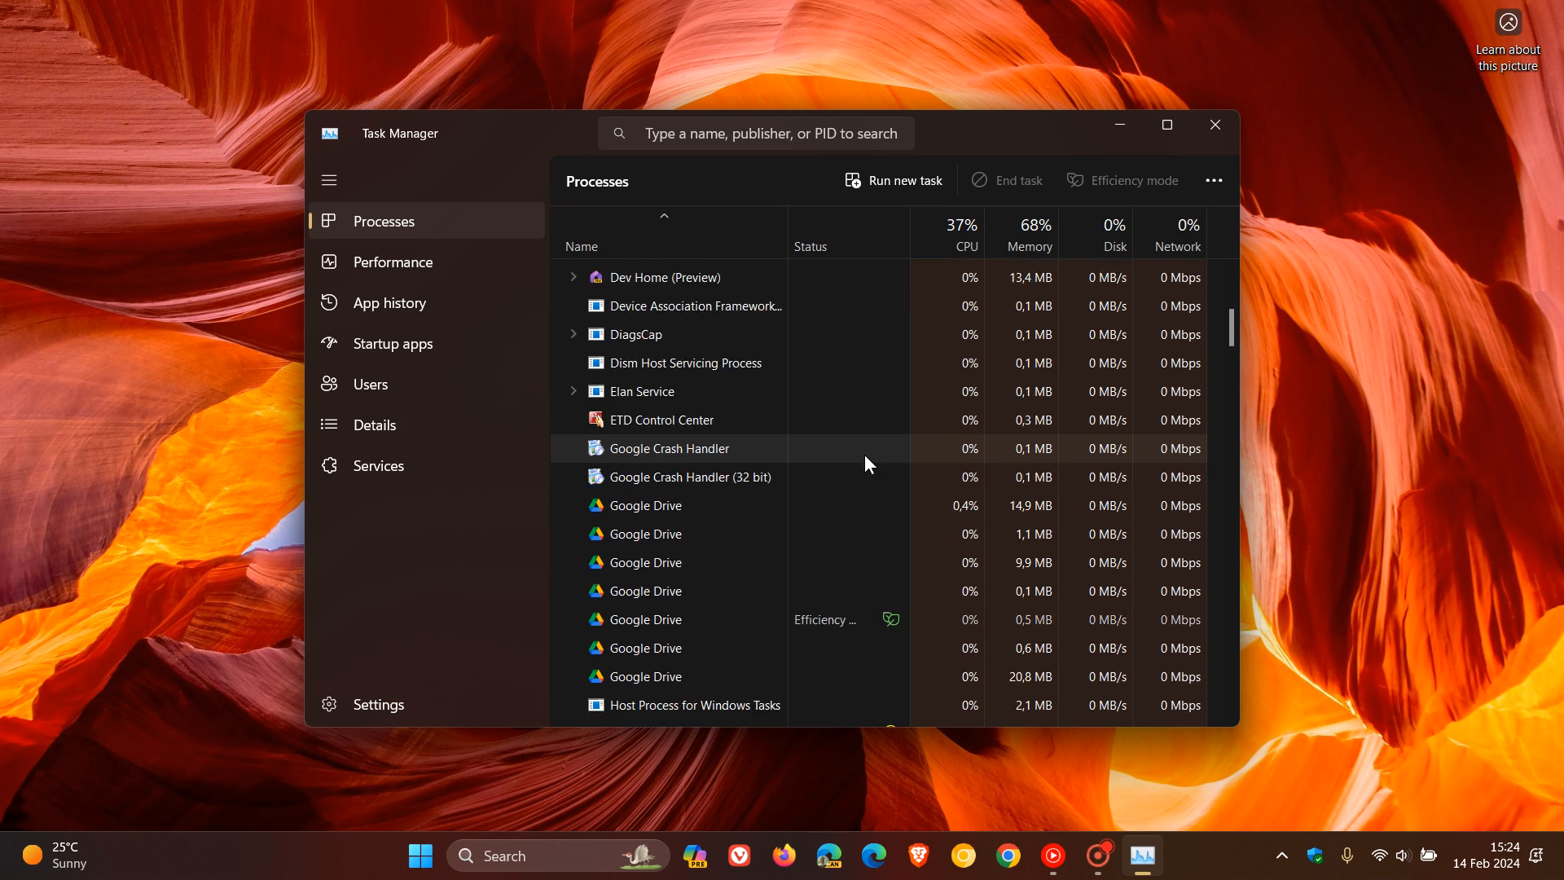
{"action": "scroll", "scroll_direction": "down", "scroll_amount": 3}
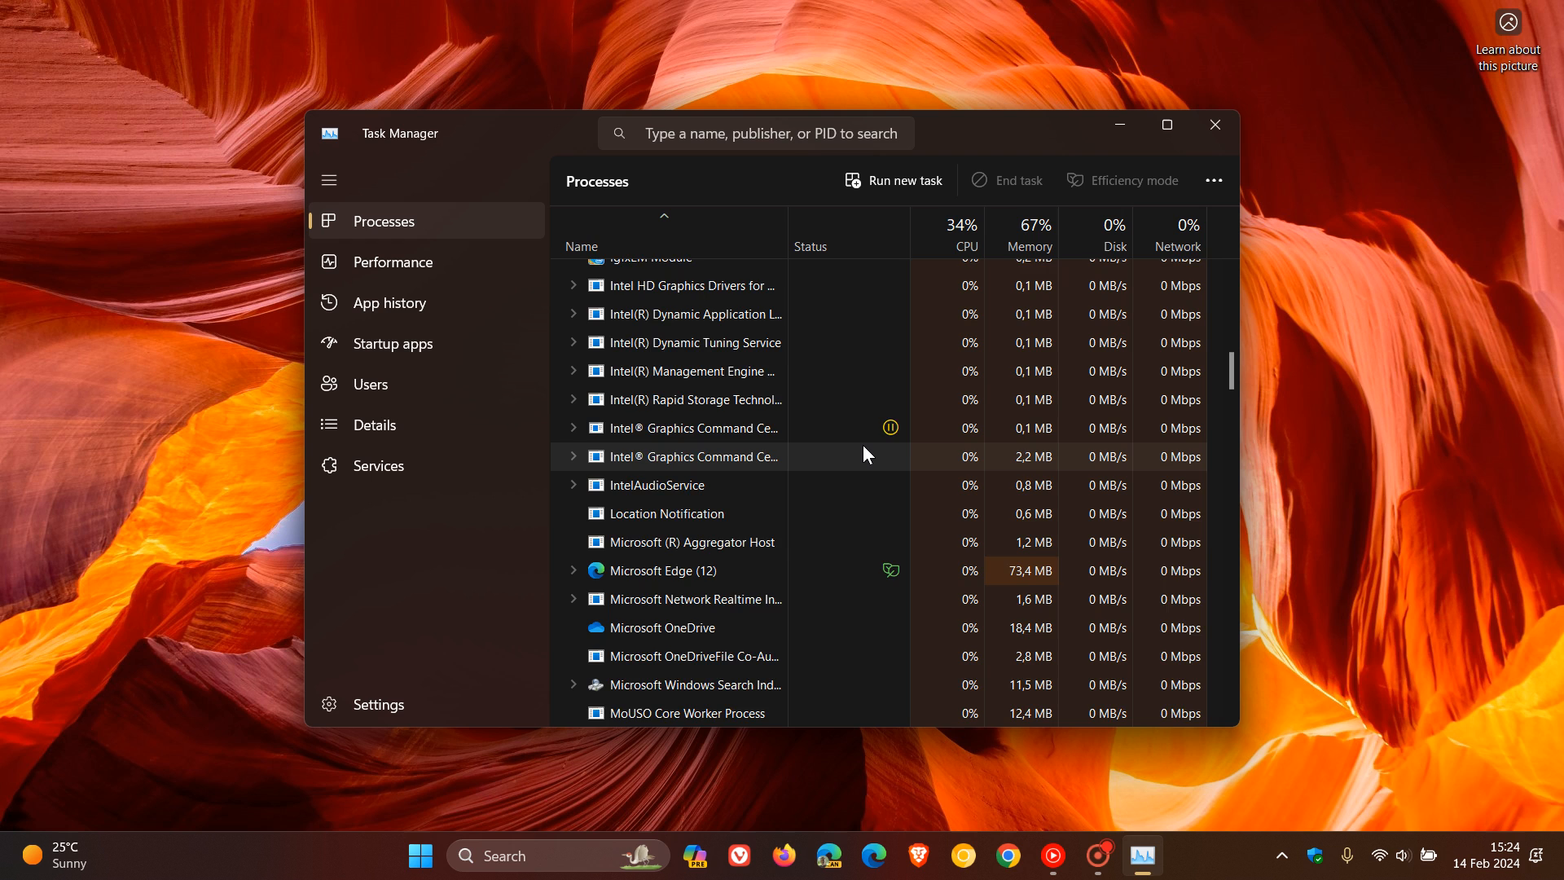
{"action": "scroll", "scroll_direction": "down", "scroll_amount": 3}
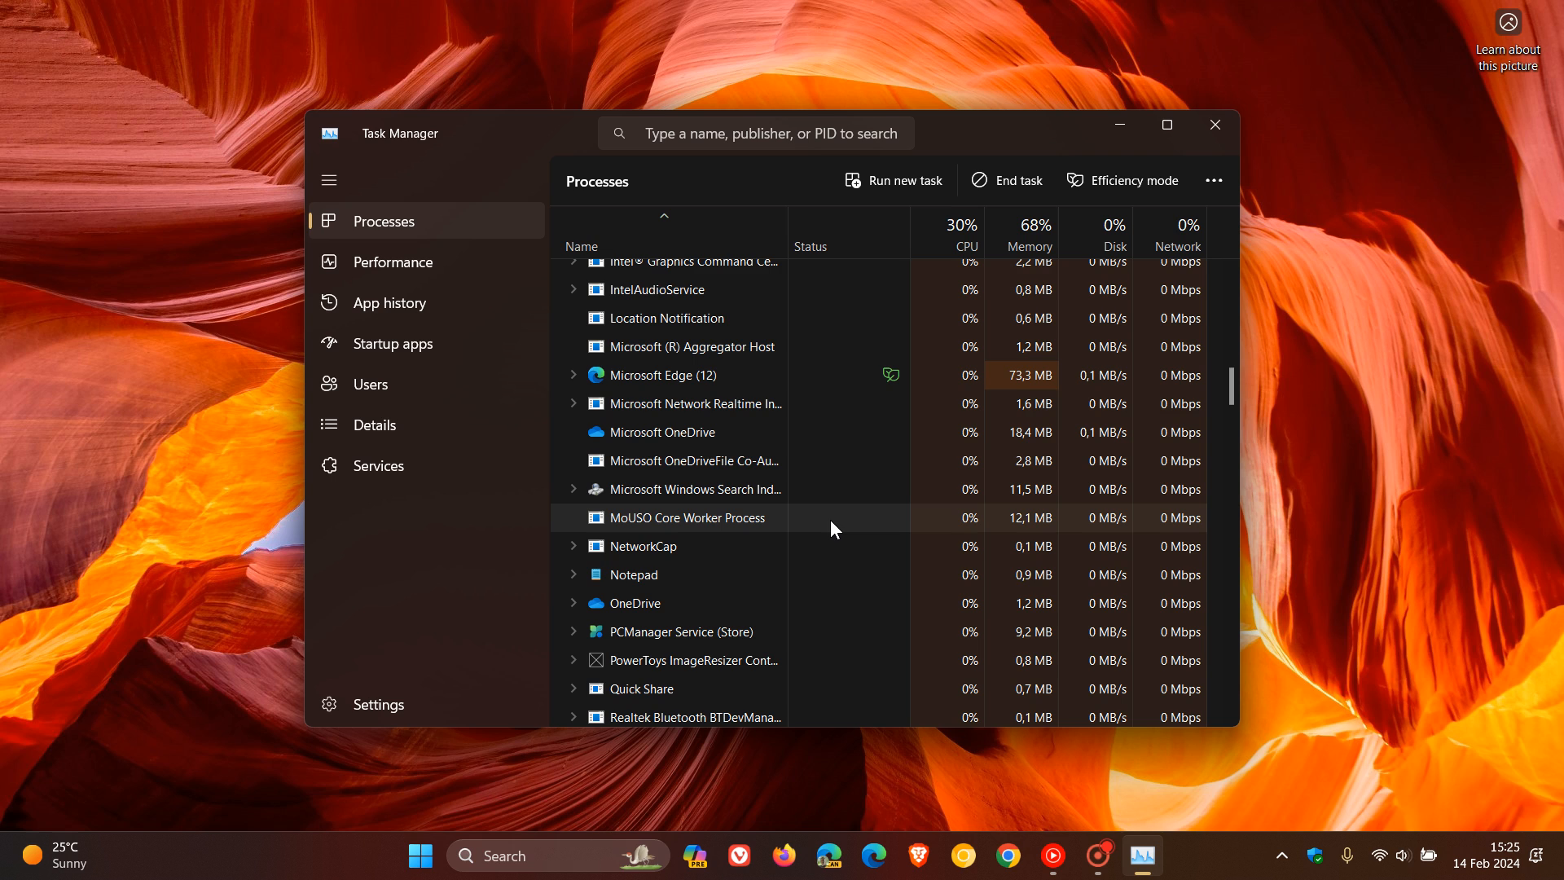
{"action": "mouse_move", "coordinate": [982, 532]}
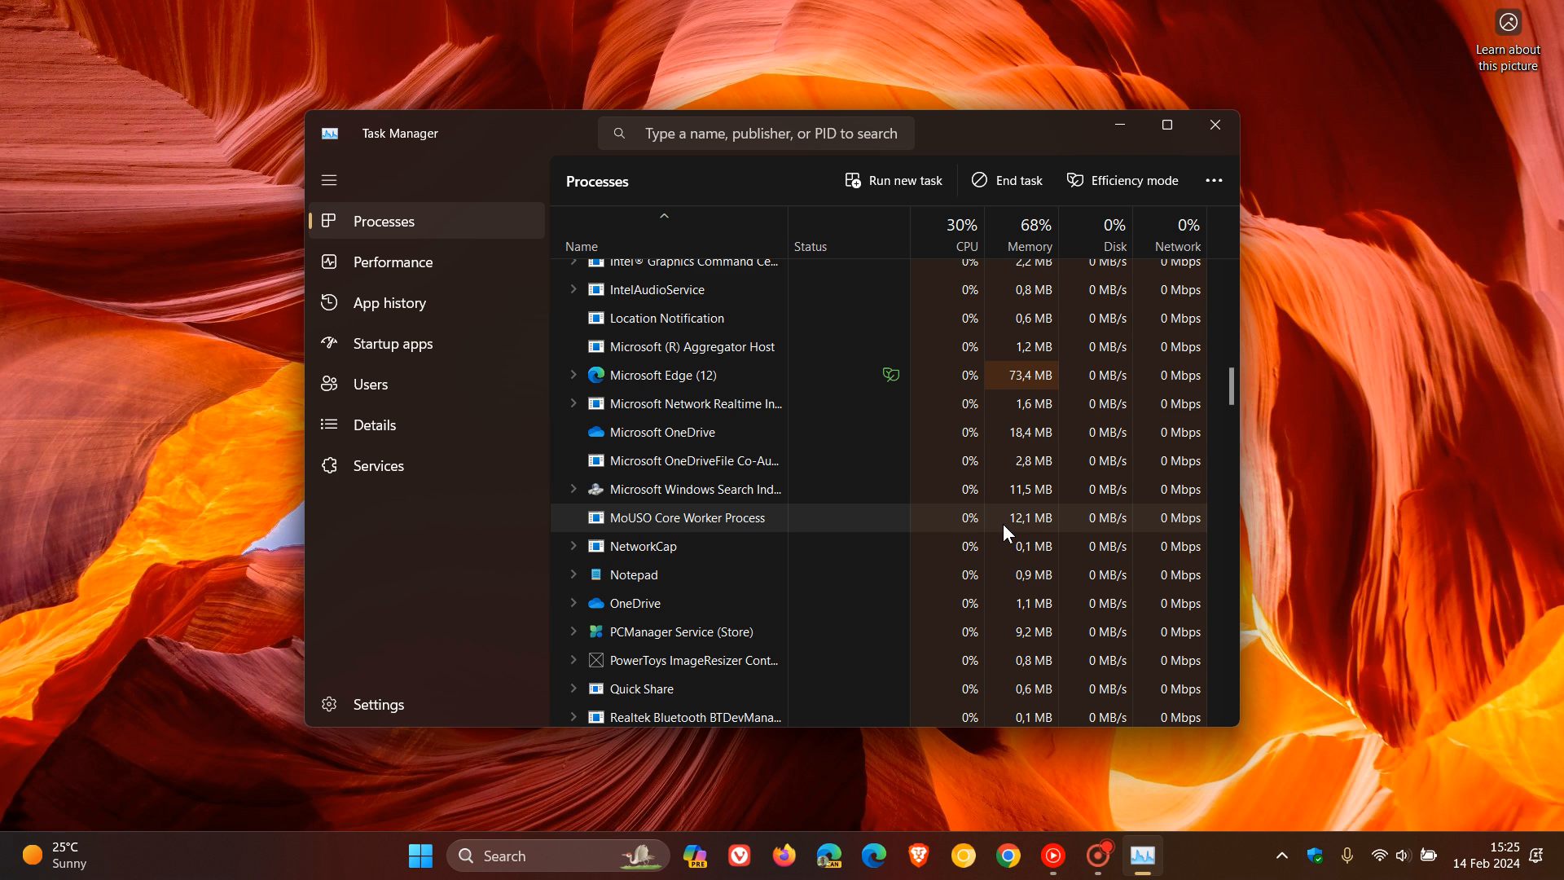
{"action": "left_click", "coordinate": [1214, 125]}
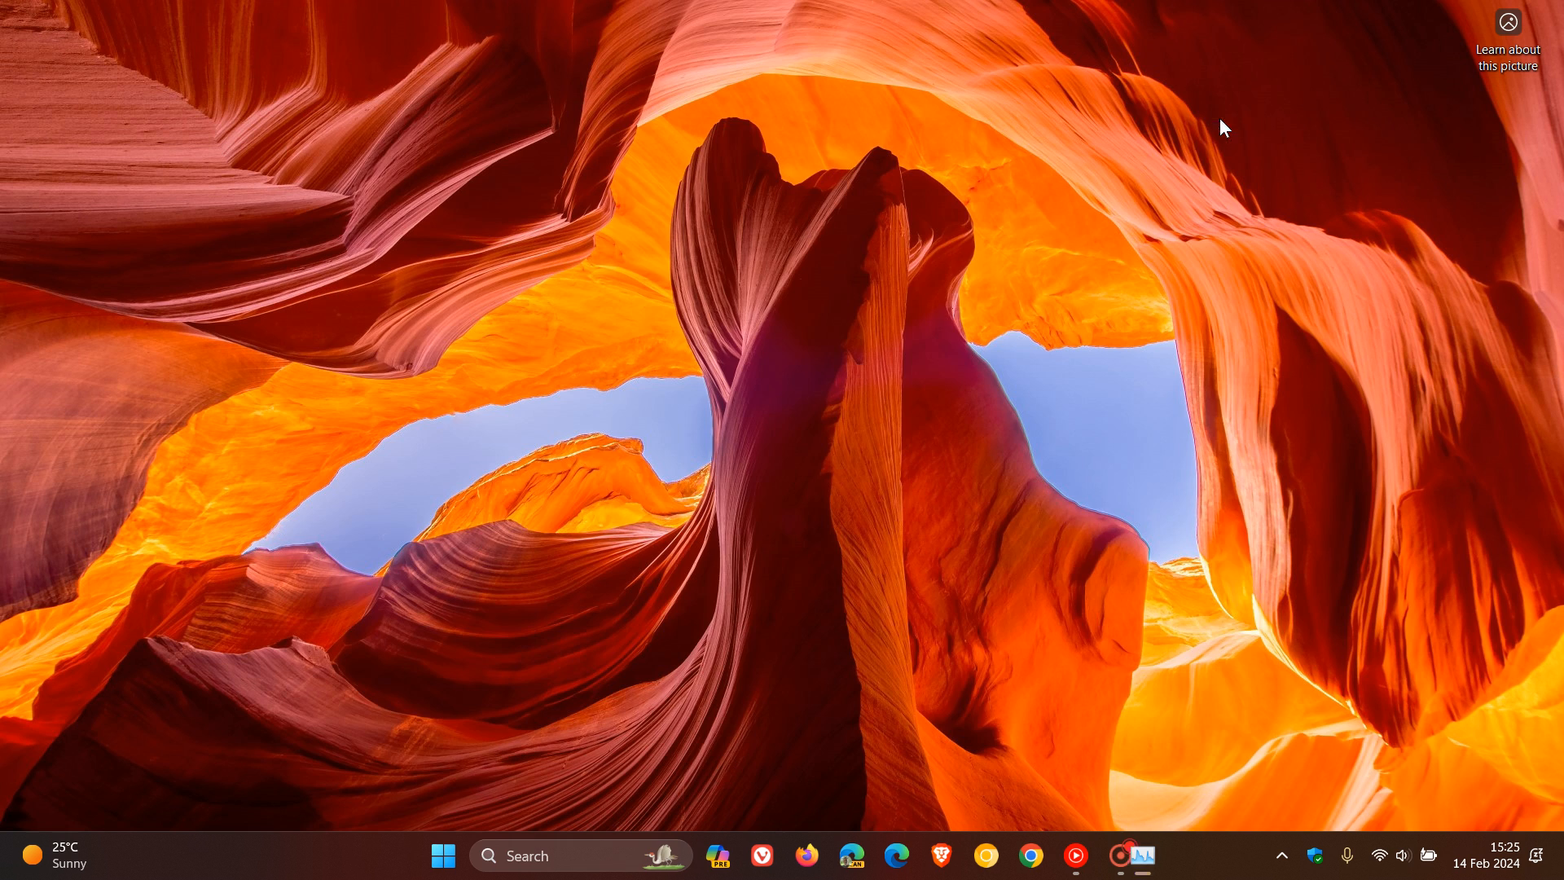
Relaunch Settings from Start and land on Windows Update reporting up to date.
{"action": "left_click", "coordinate": [443, 856]}
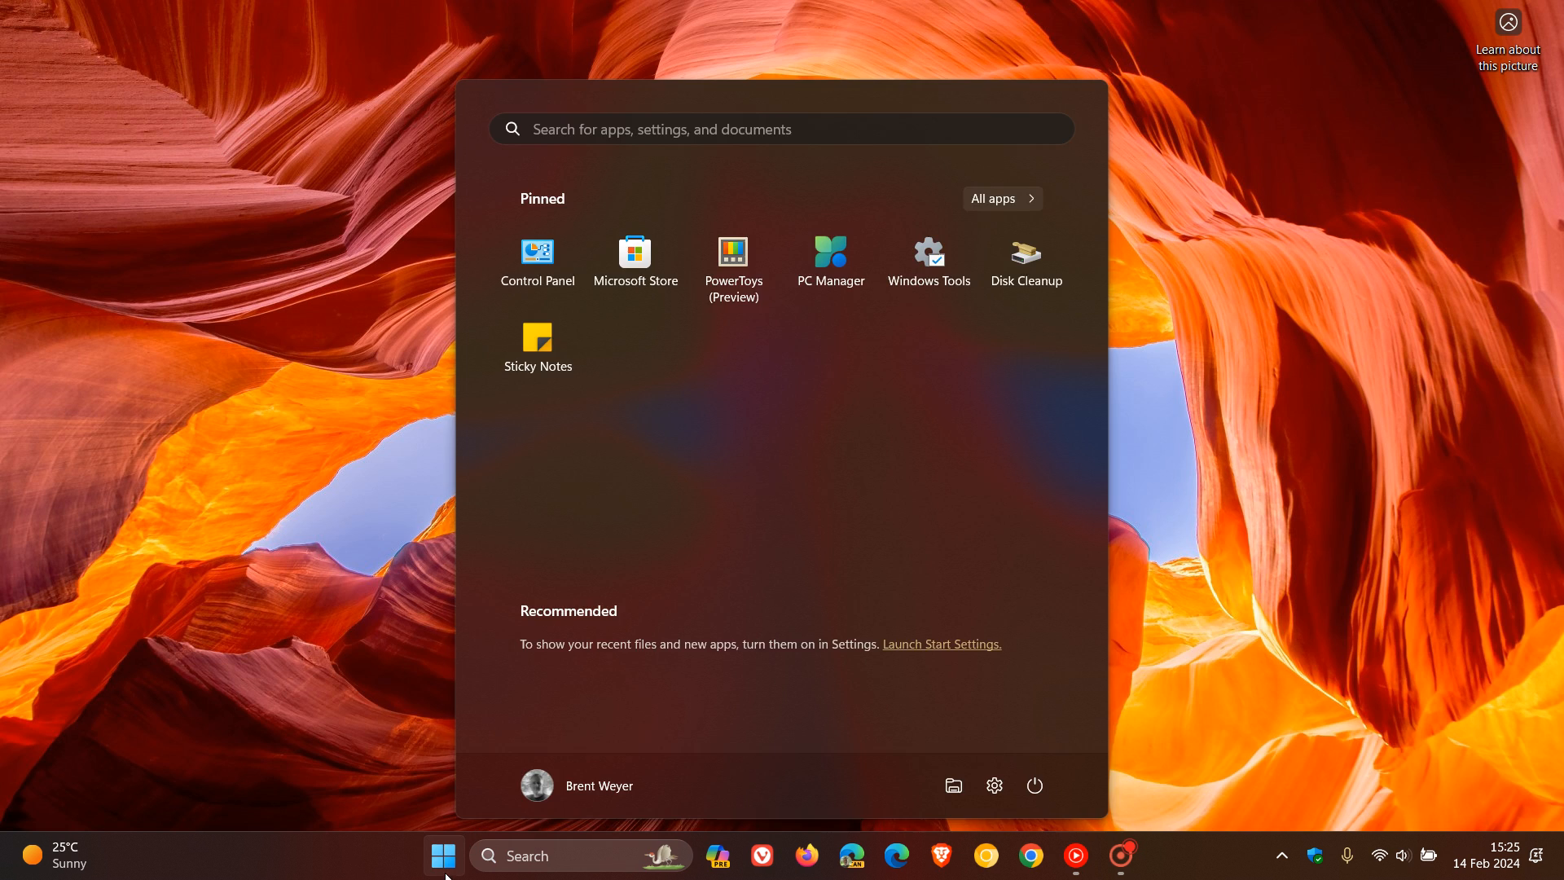
{"action": "left_click", "coordinate": [994, 785]}
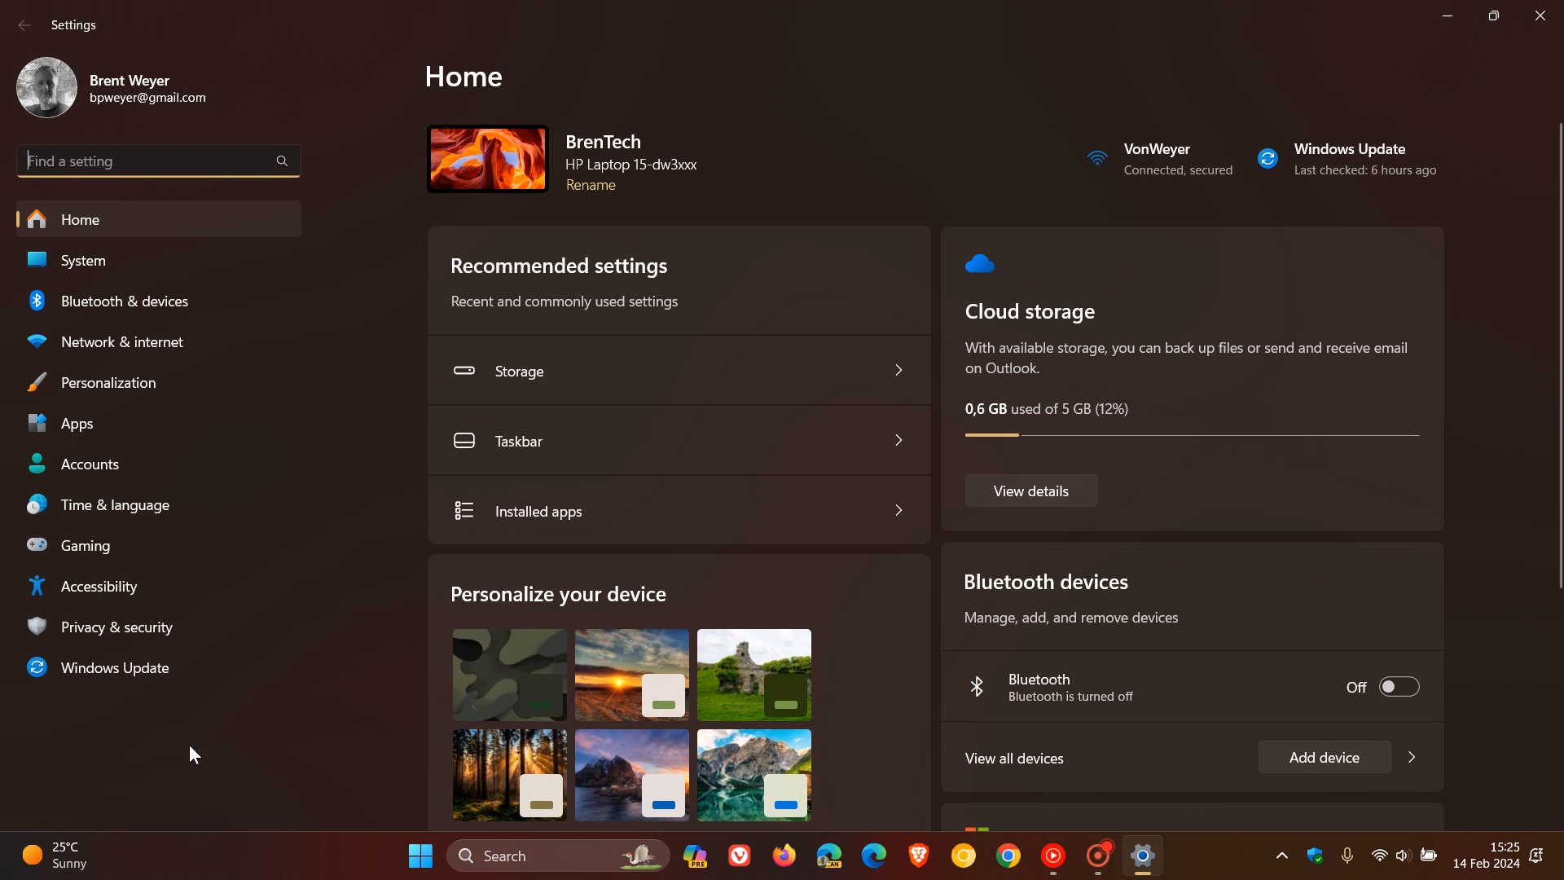
{"action": "left_click", "coordinate": [116, 667]}
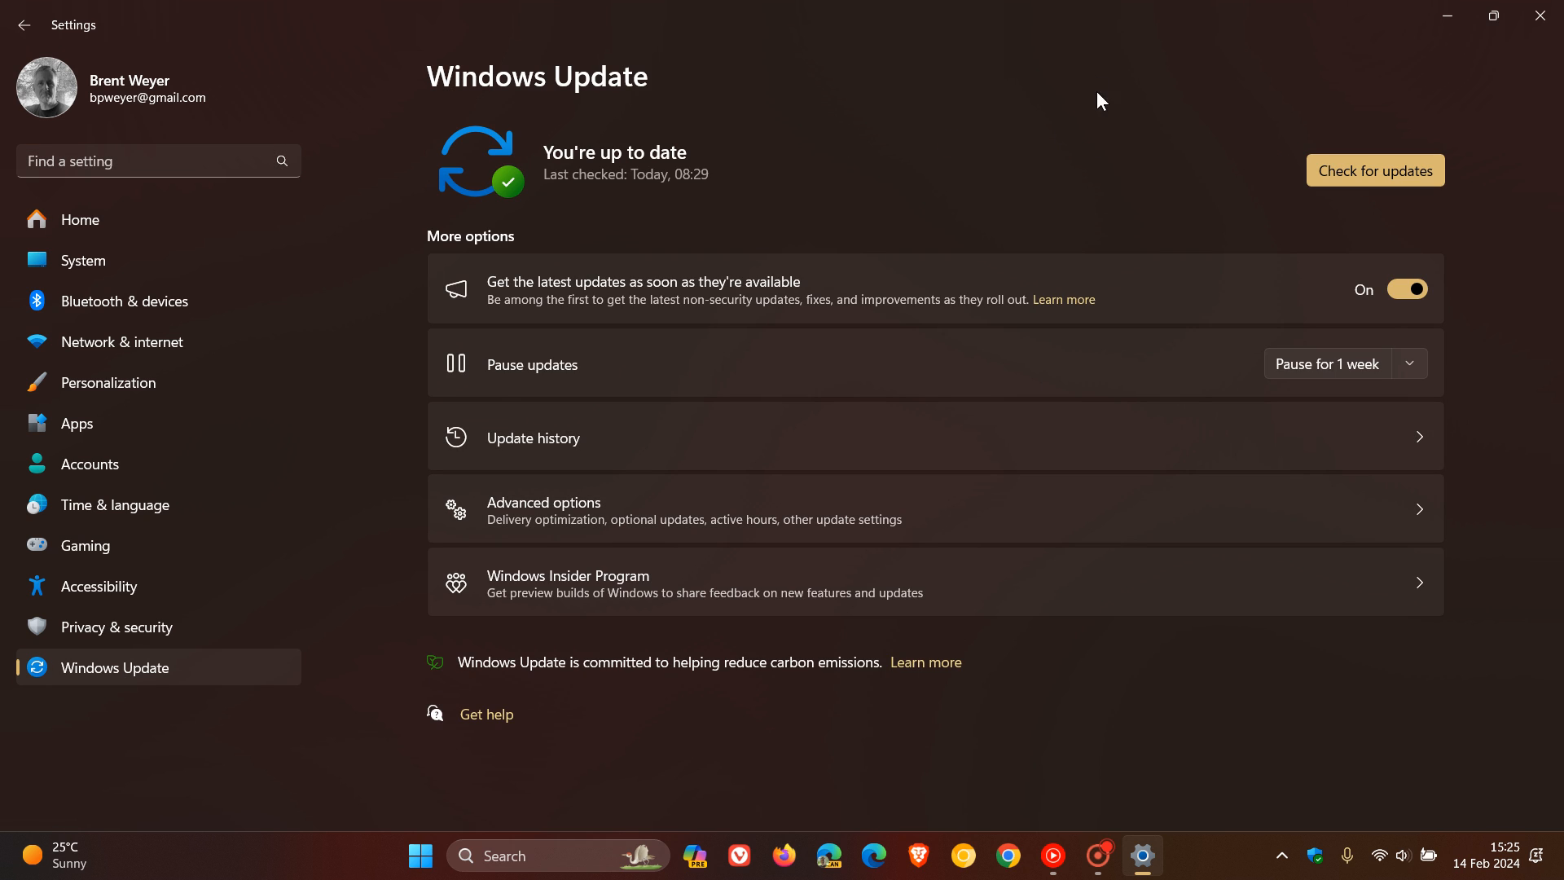
{"action": "mouse_move", "coordinate": [1112, 81]}
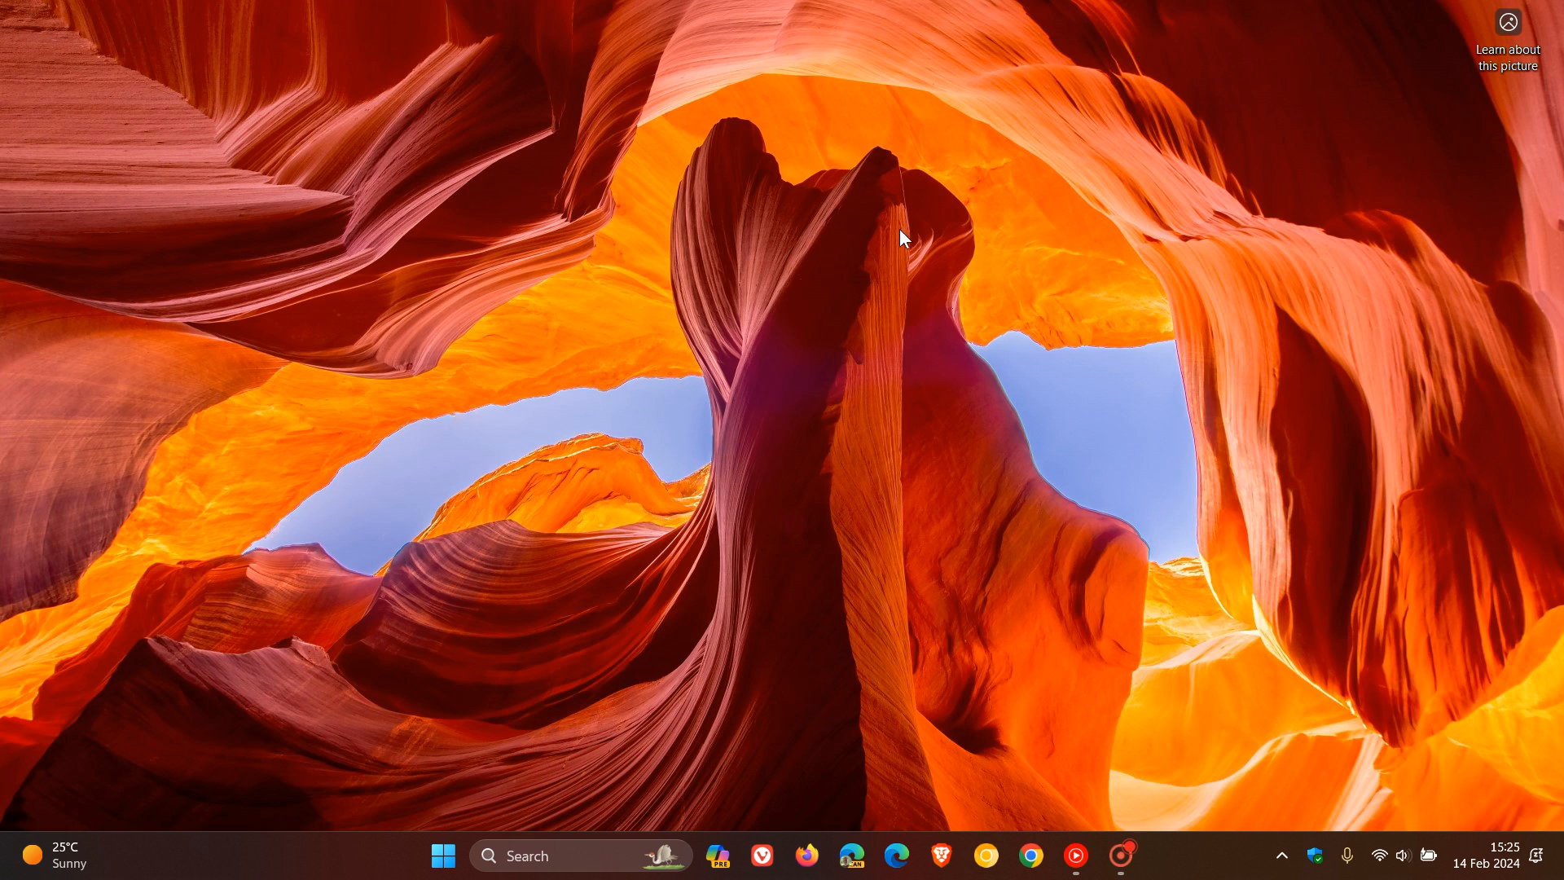
{"action": "mouse_move", "coordinate": [1035, 310]}
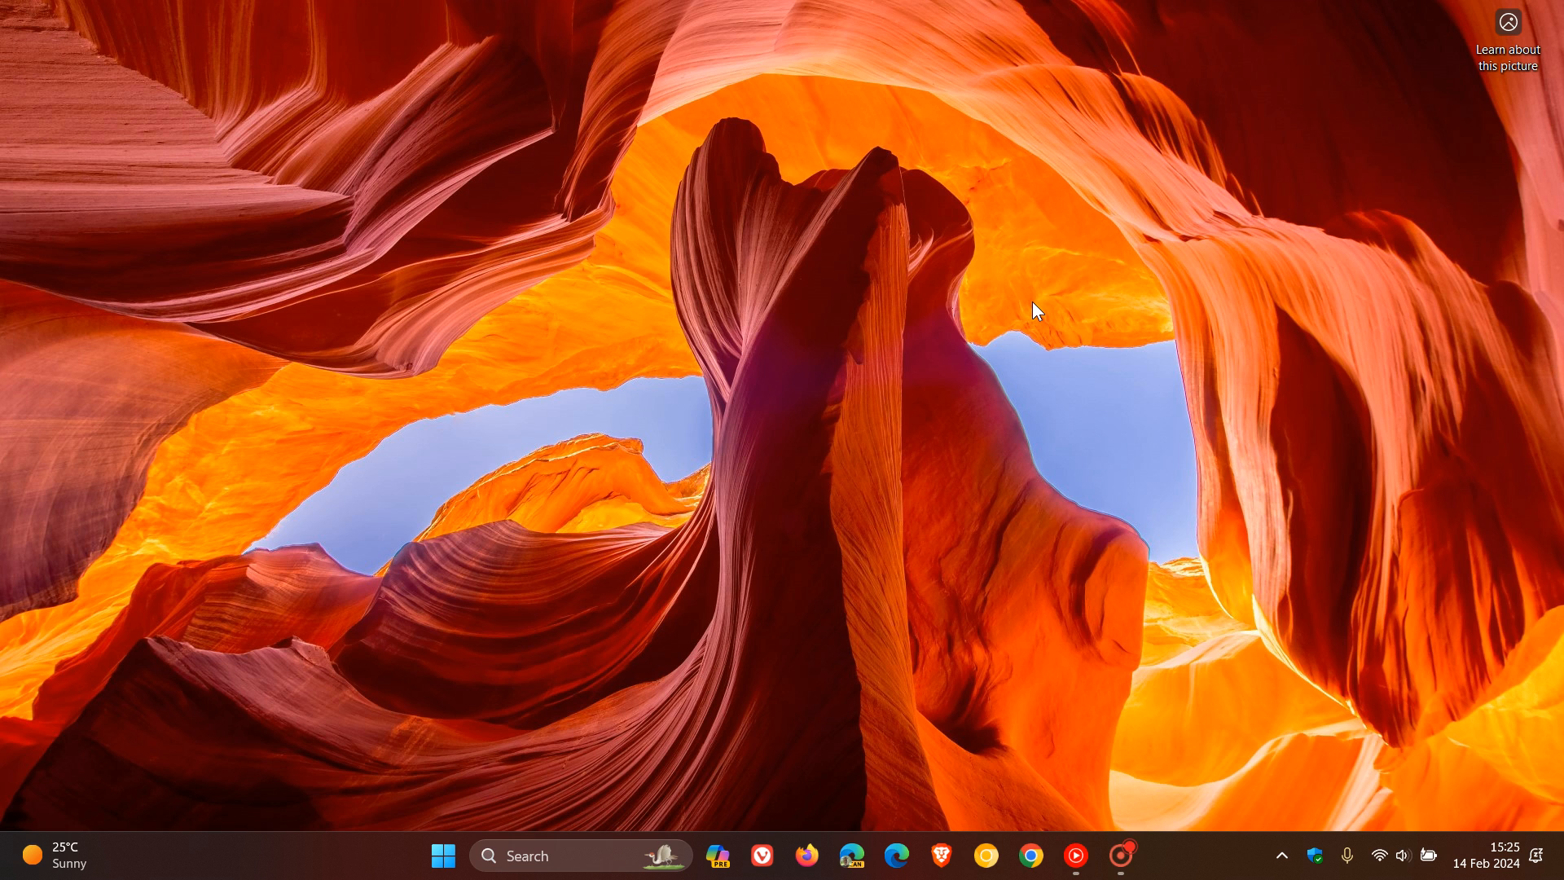